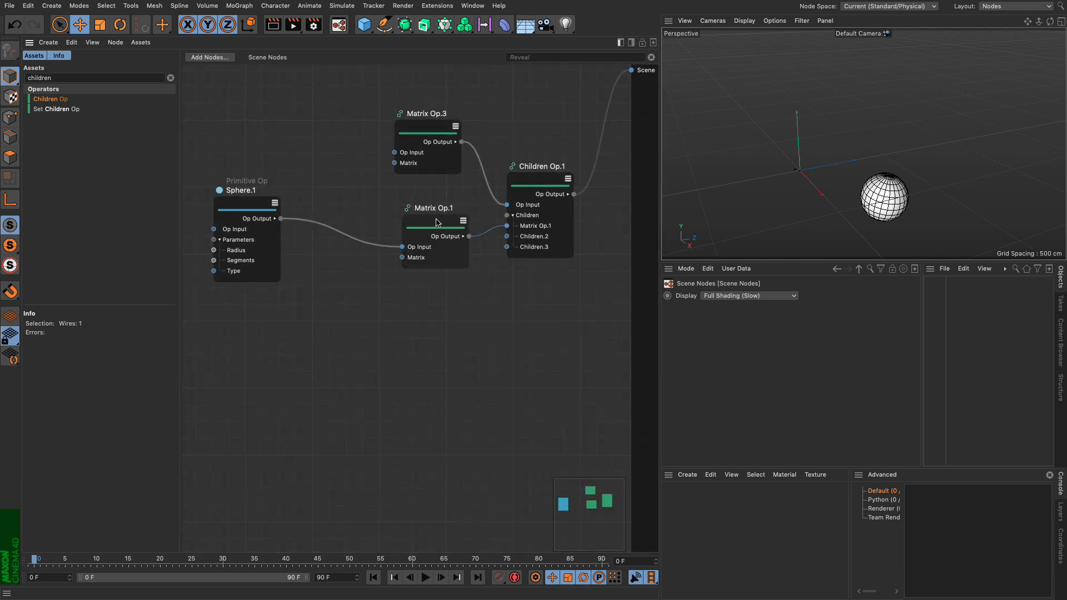
- Review the Matrix Op.1 and Op.3 settings, then add a 'range' Range node below Sphere.1
left_click(425, 217)
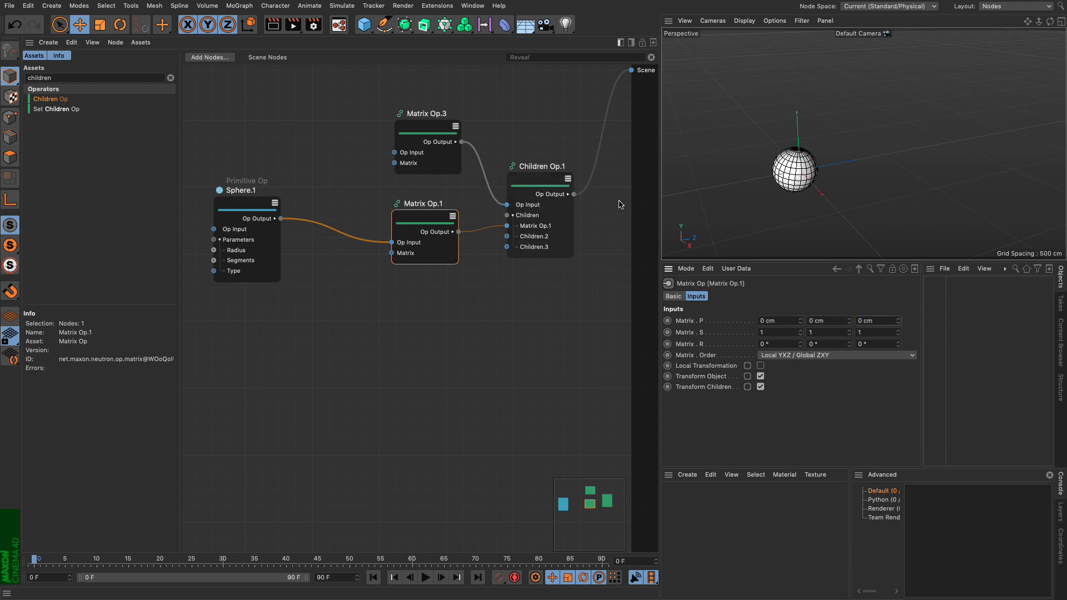
left_click(427, 142)
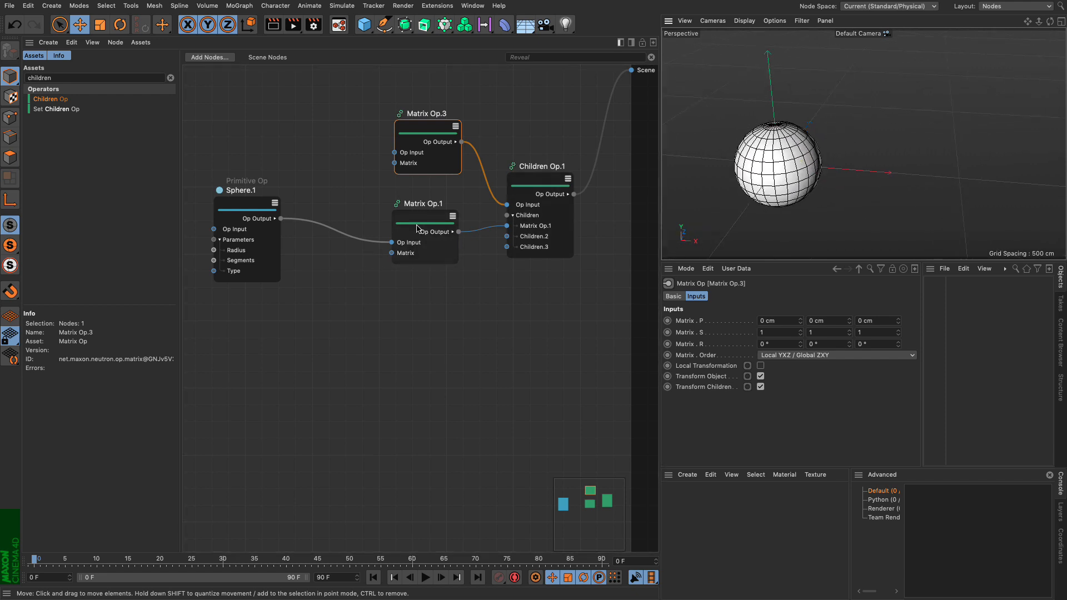
left_click(422, 231)
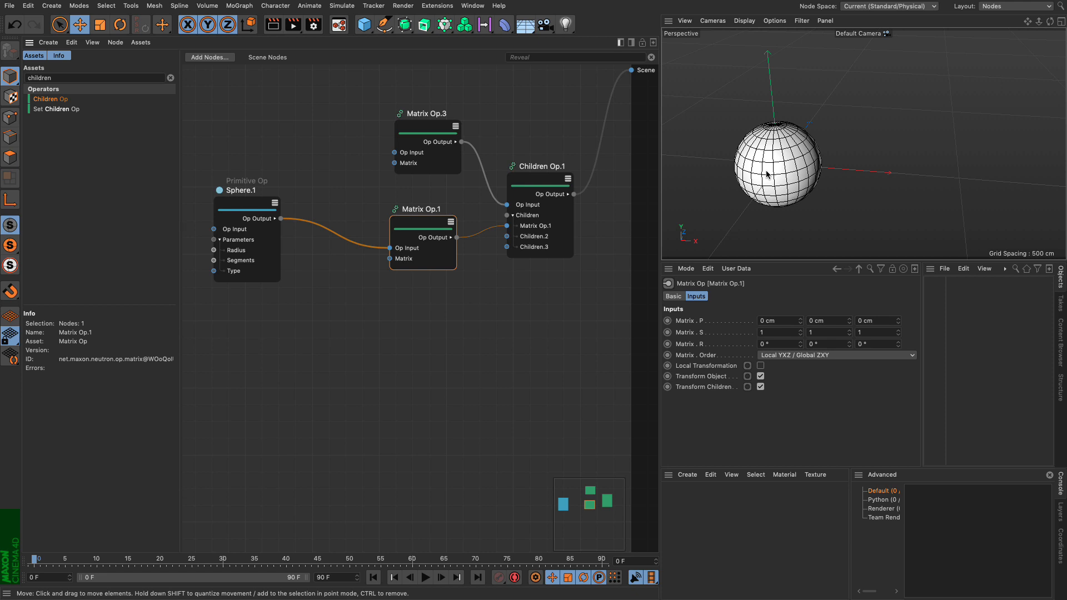
mouse_move(689, 328)
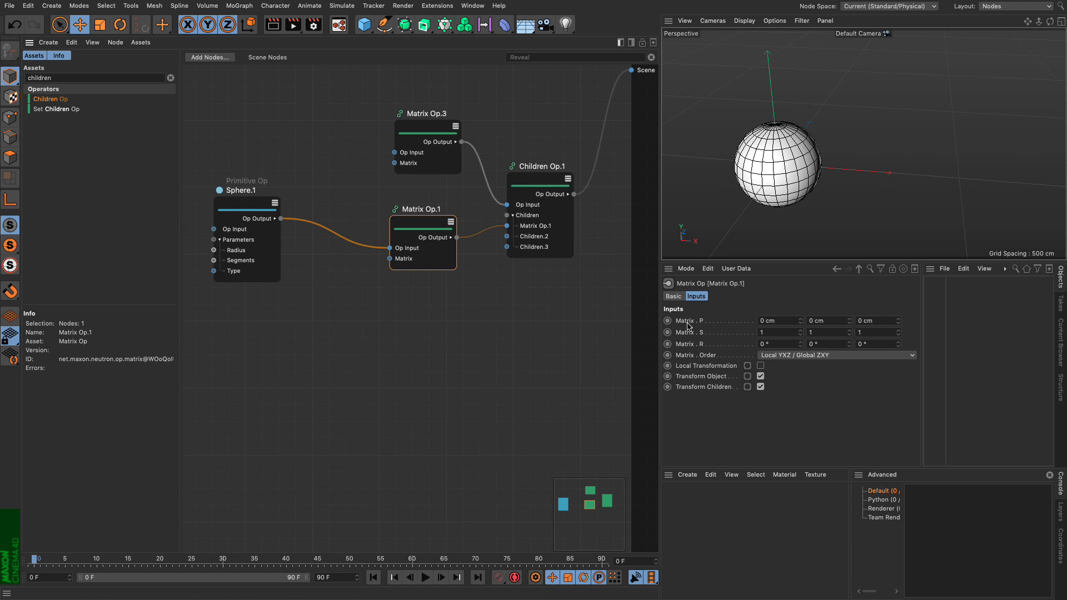
mouse_move(703, 354)
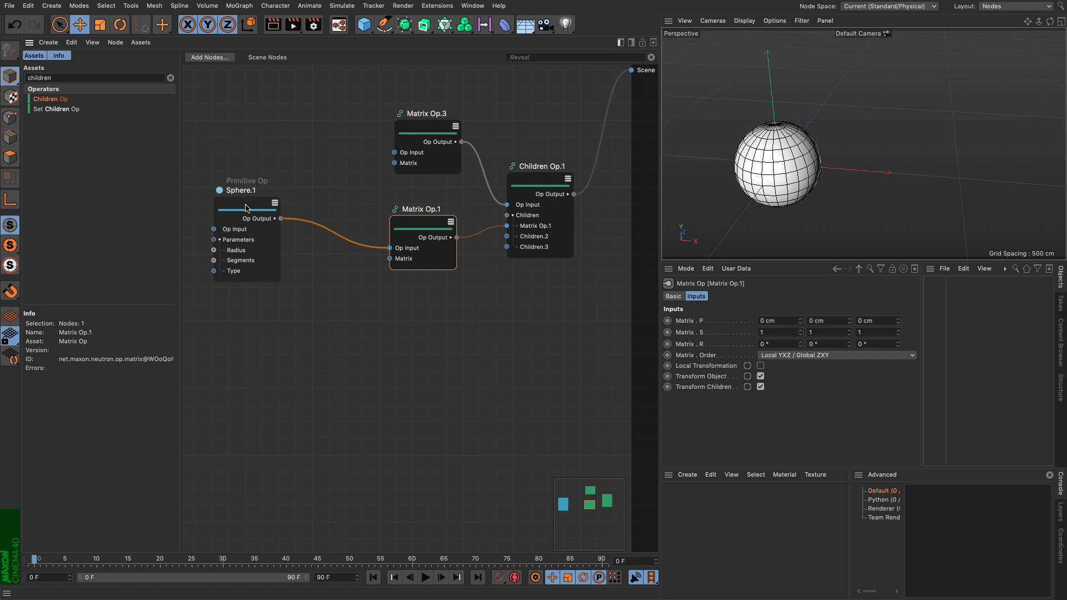
mouse_move(303, 317)
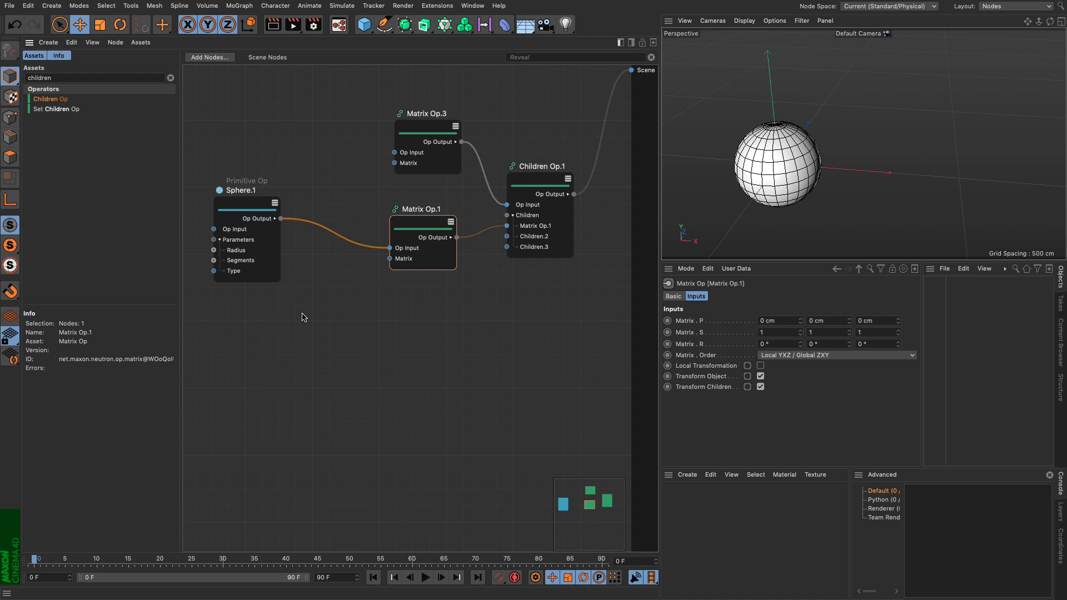
mouse_move(302, 318)
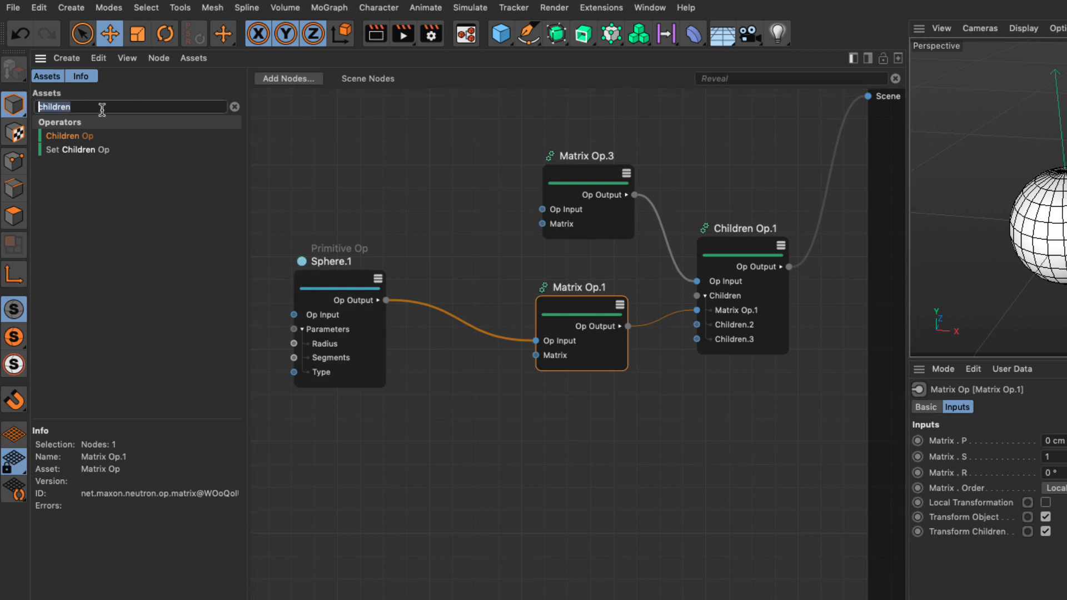
type("range")
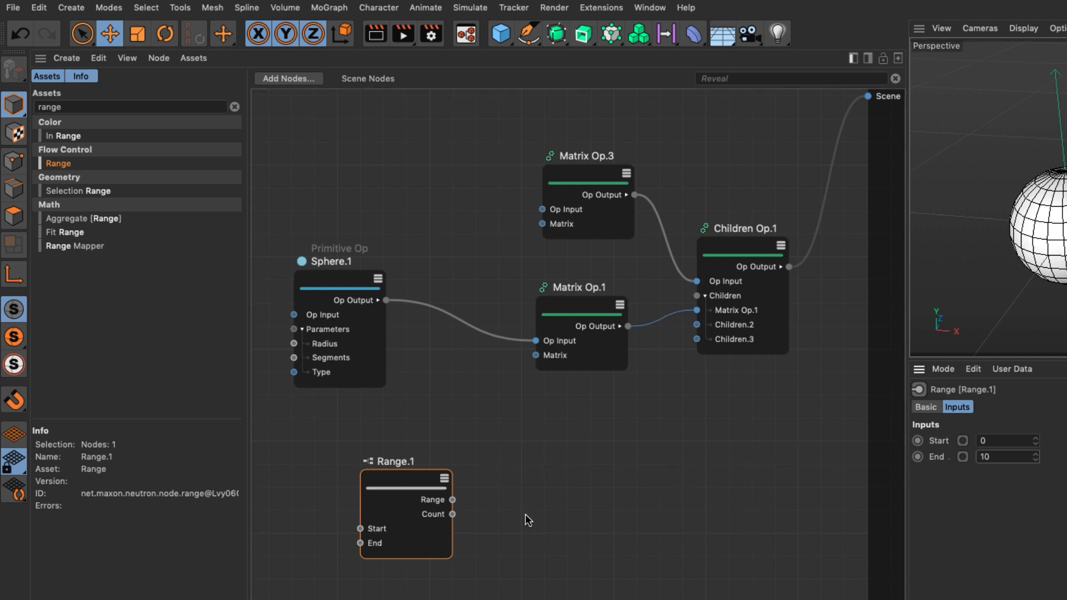
mouse_move(462, 506)
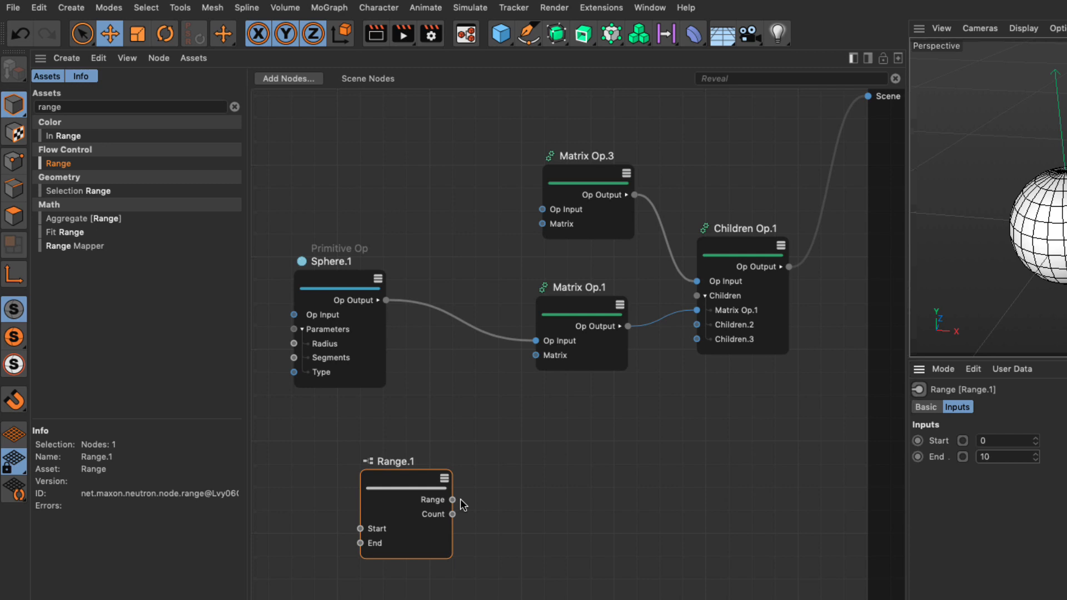
mouse_move(472, 482)
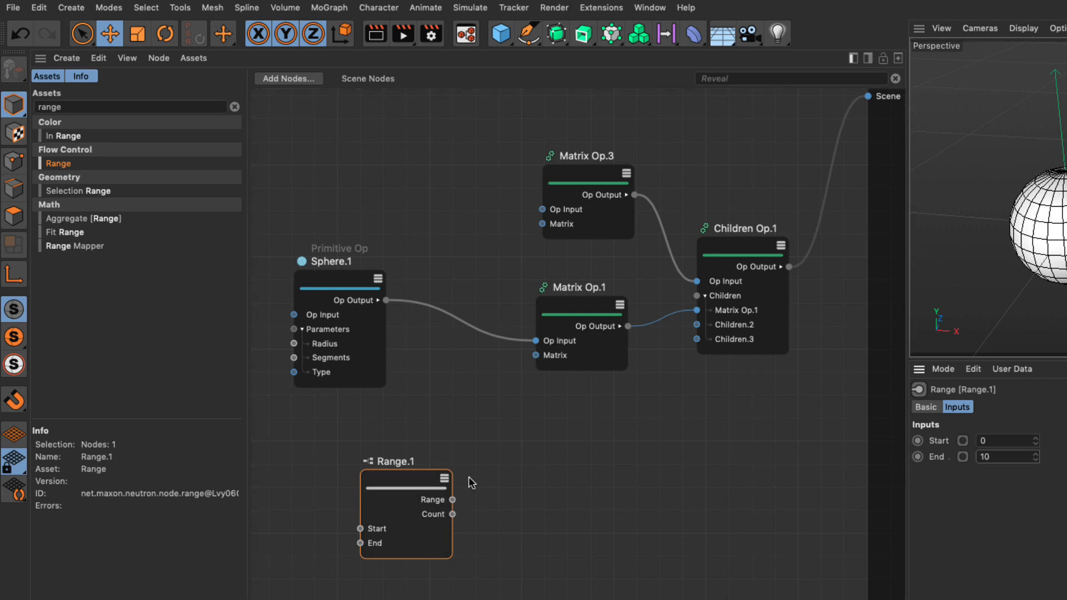
mouse_move(453, 515)
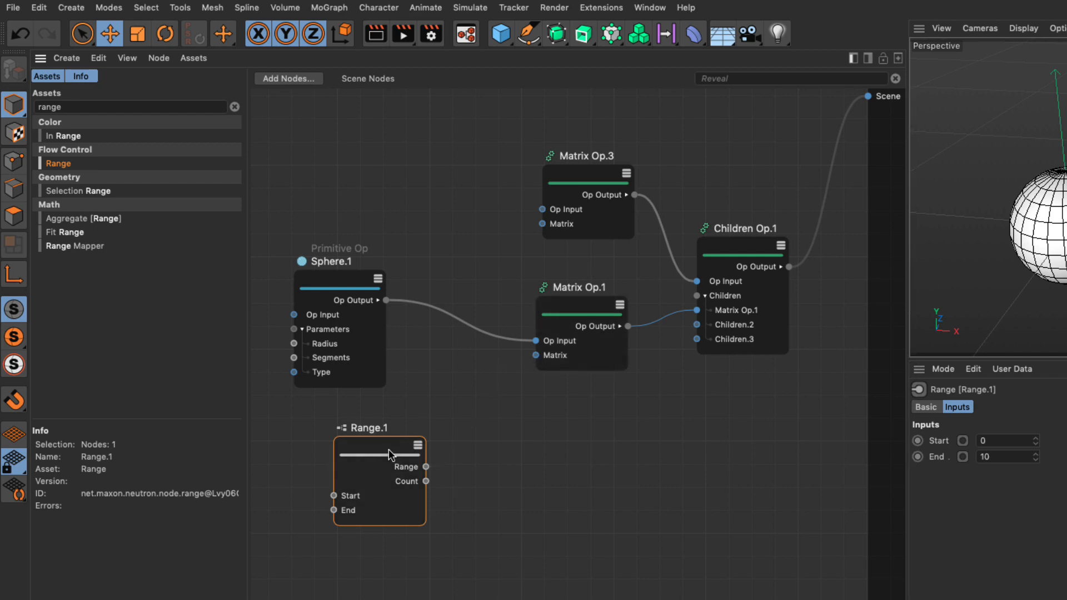
mouse_move(498, 396)
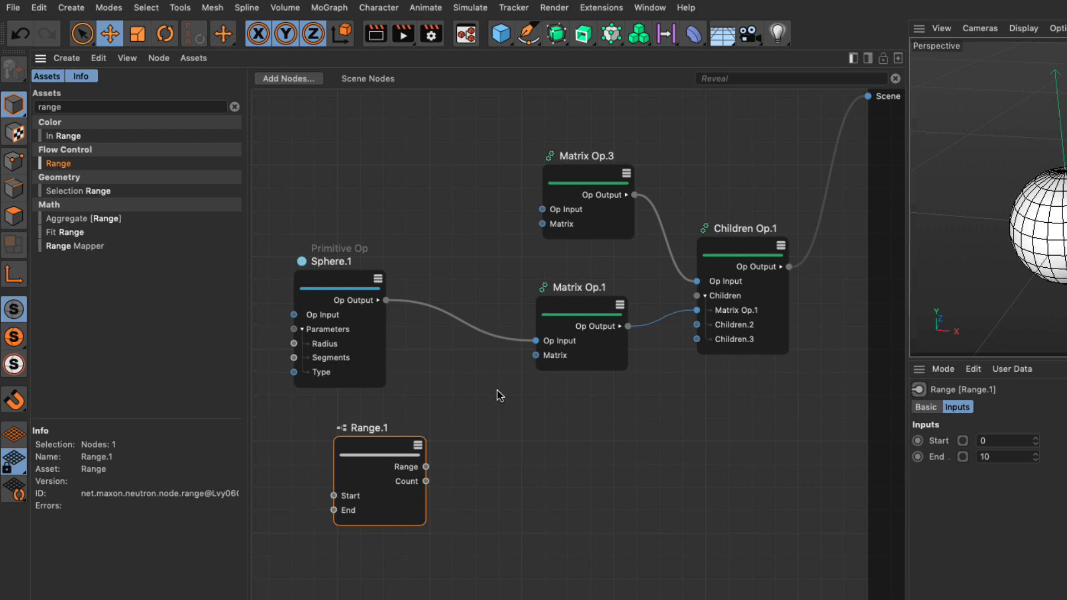
left_click(541, 355)
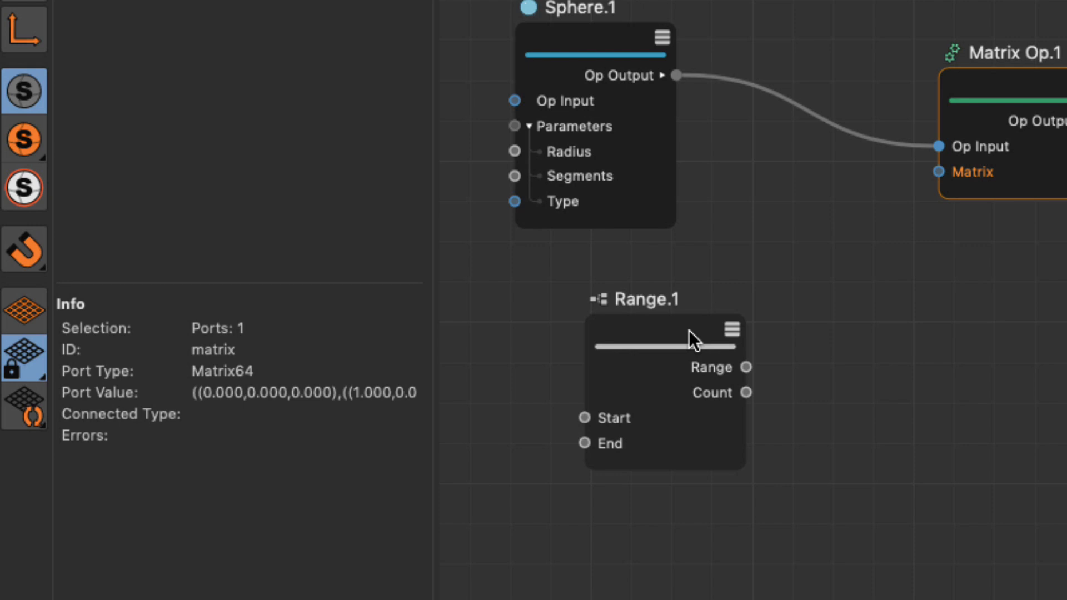
mouse_move(747, 367)
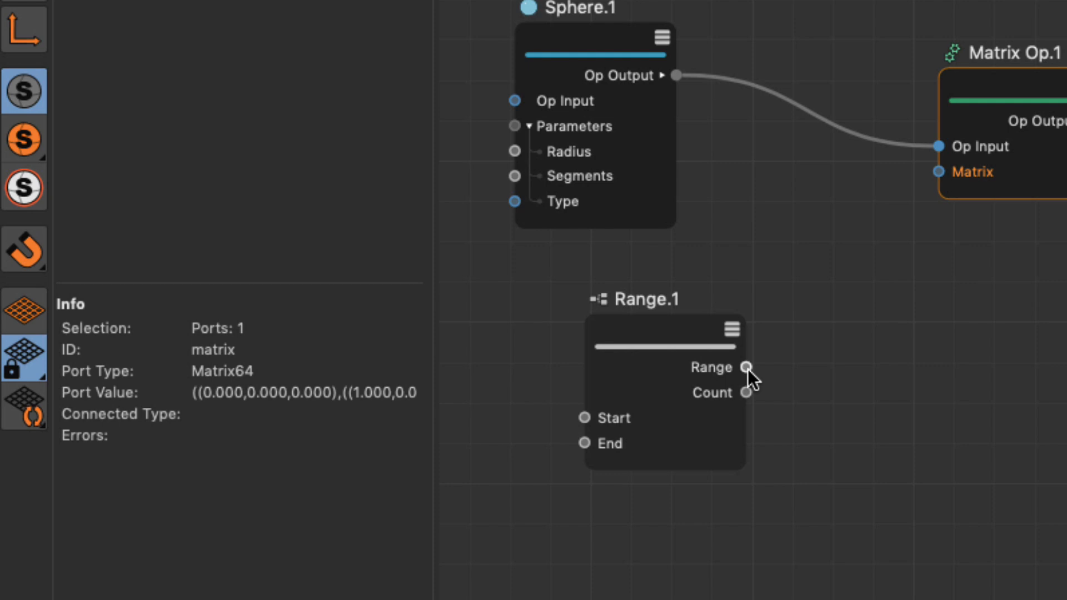
mouse_move(766, 378)
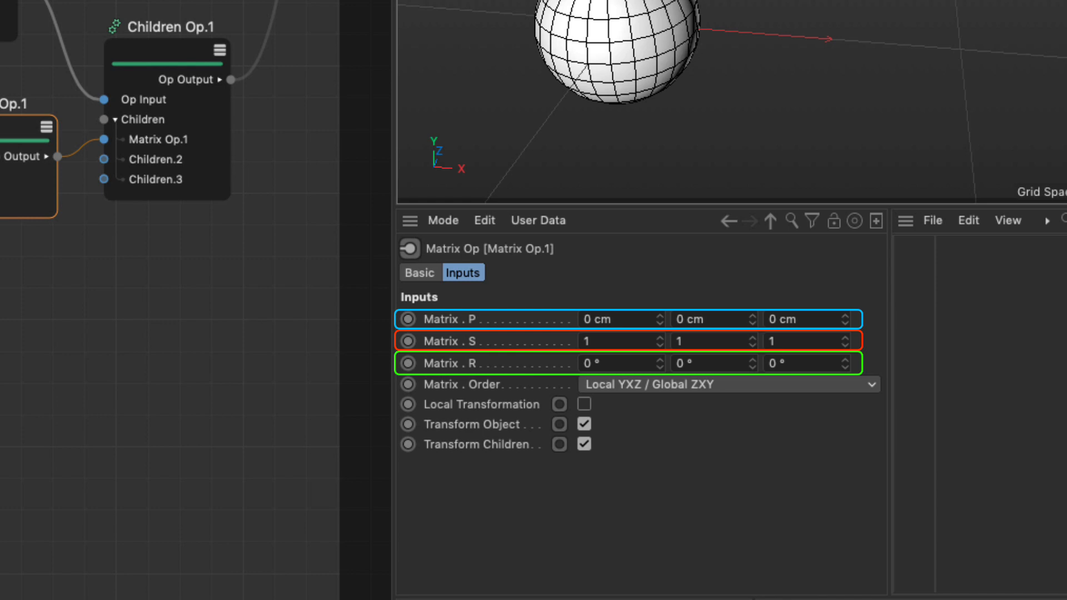
mouse_move(471, 371)
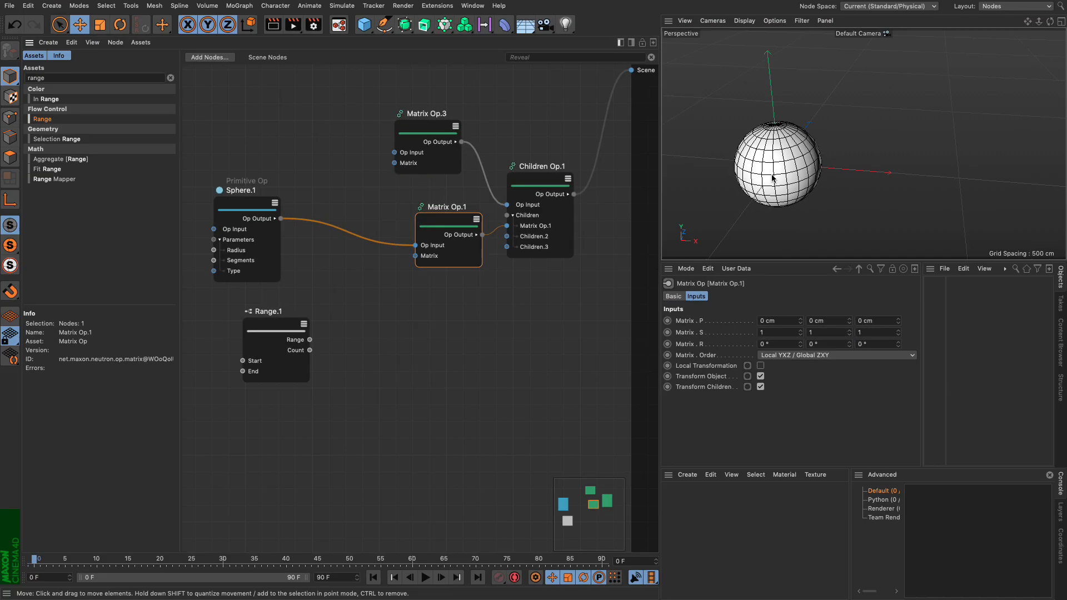
mouse_move(931, 195)
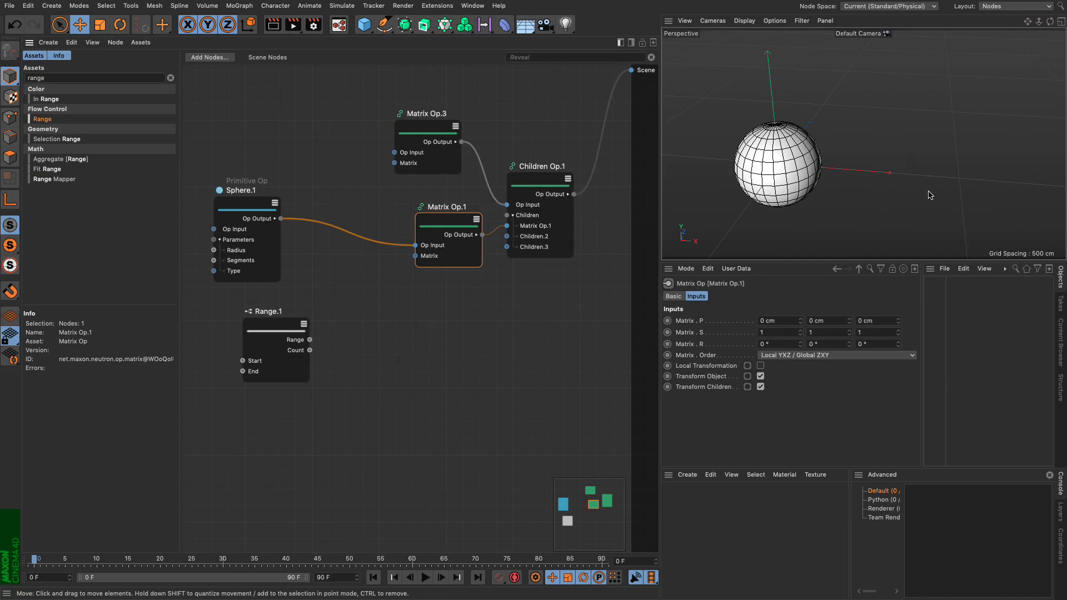
mouse_move(800, 177)
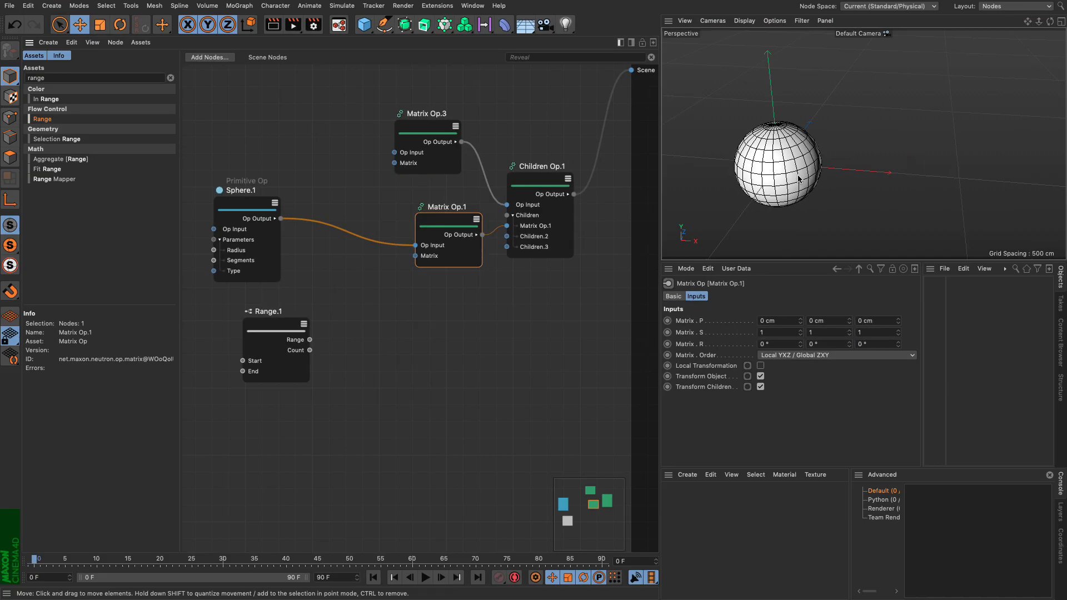
mouse_move(792, 170)
type("compose")
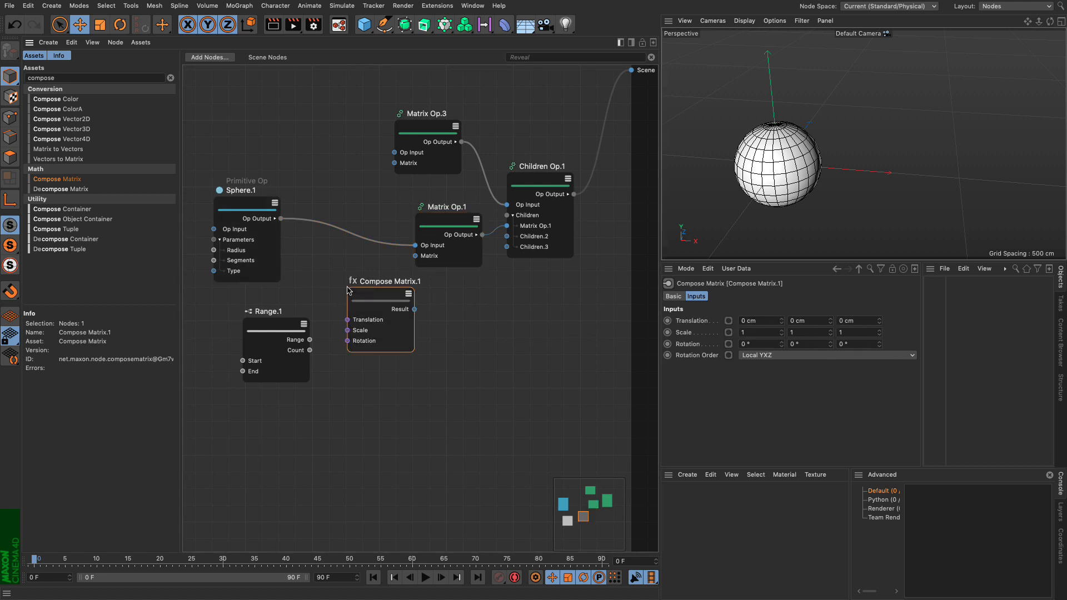
mouse_move(383, 324)
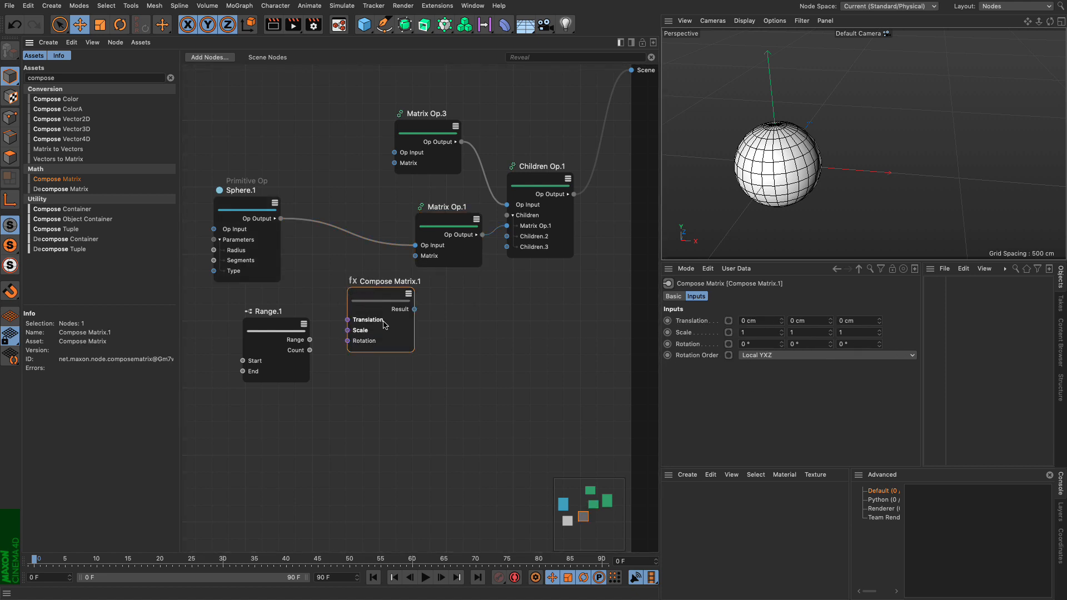
- Wire the Compose Matrix Result output into Matrix Op.1's Matrix input
left_click(349, 320)
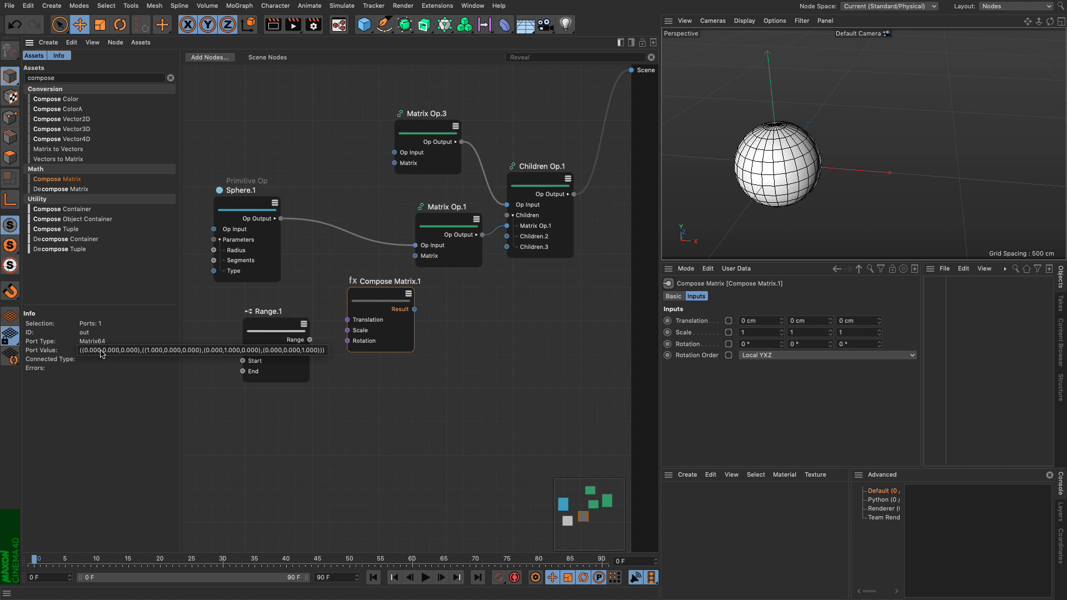
left_click(446, 255)
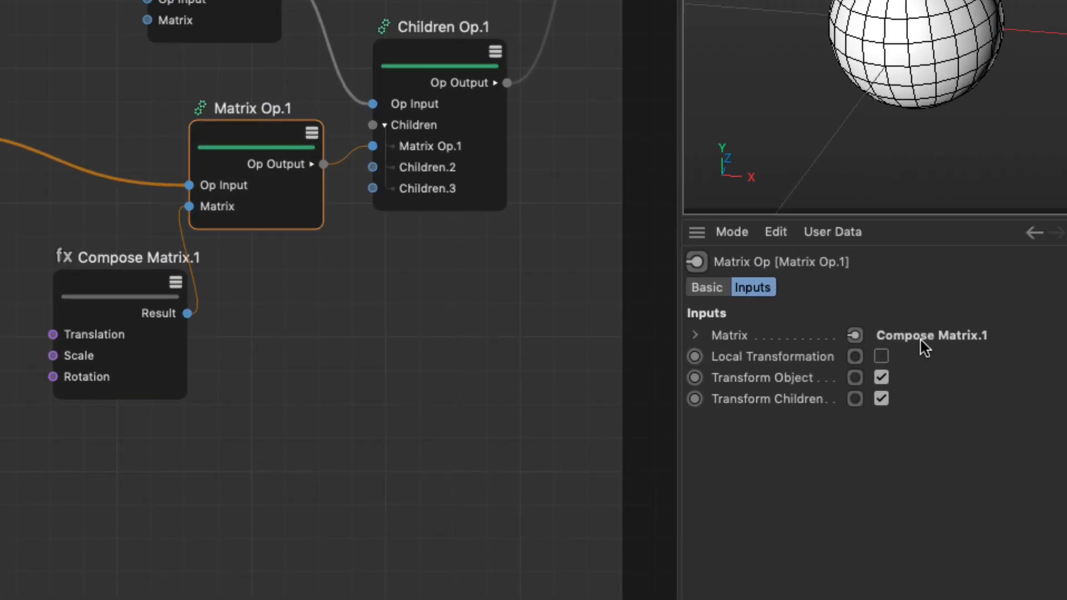
mouse_move(835, 339)
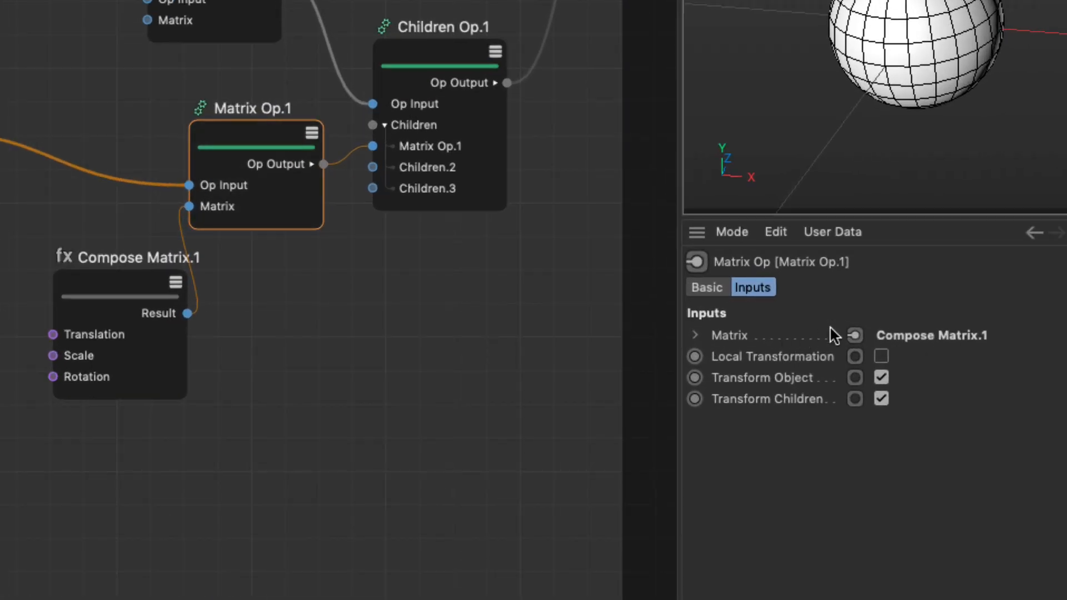
mouse_move(140, 296)
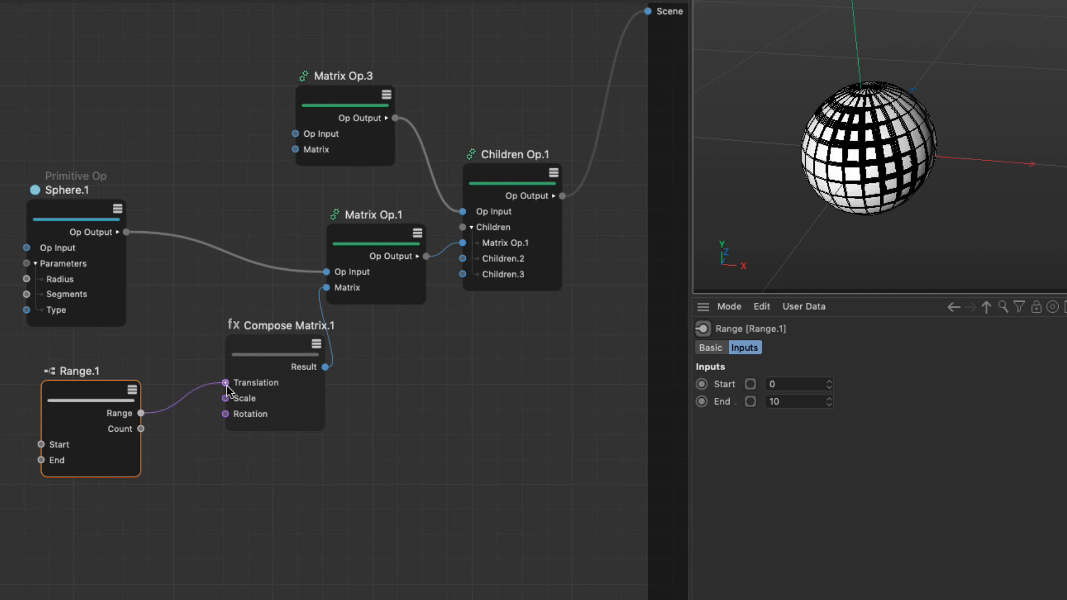
mouse_move(375, 363)
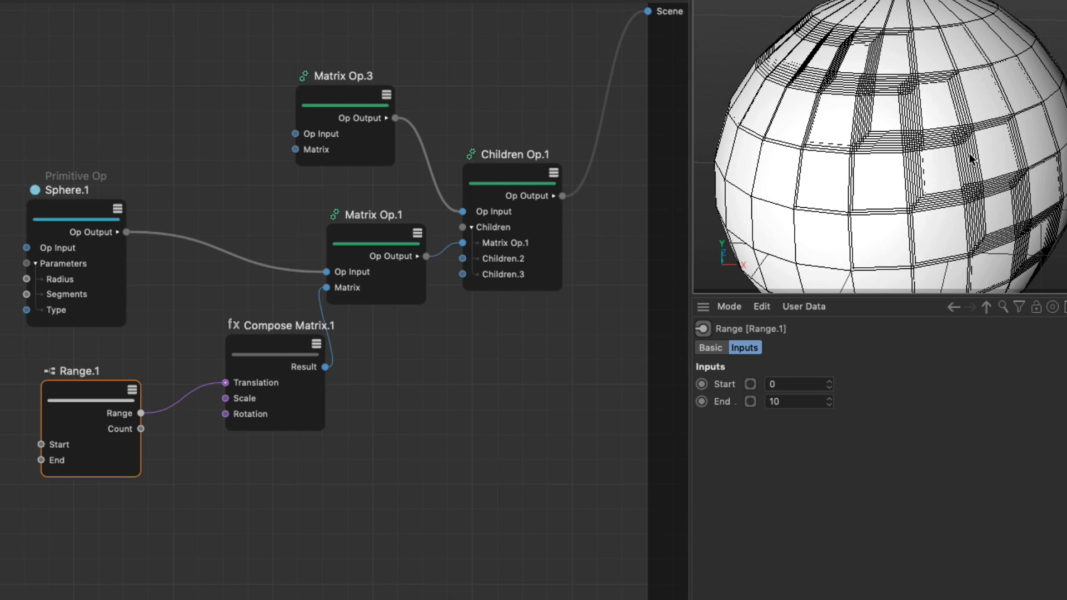
mouse_move(757, 258)
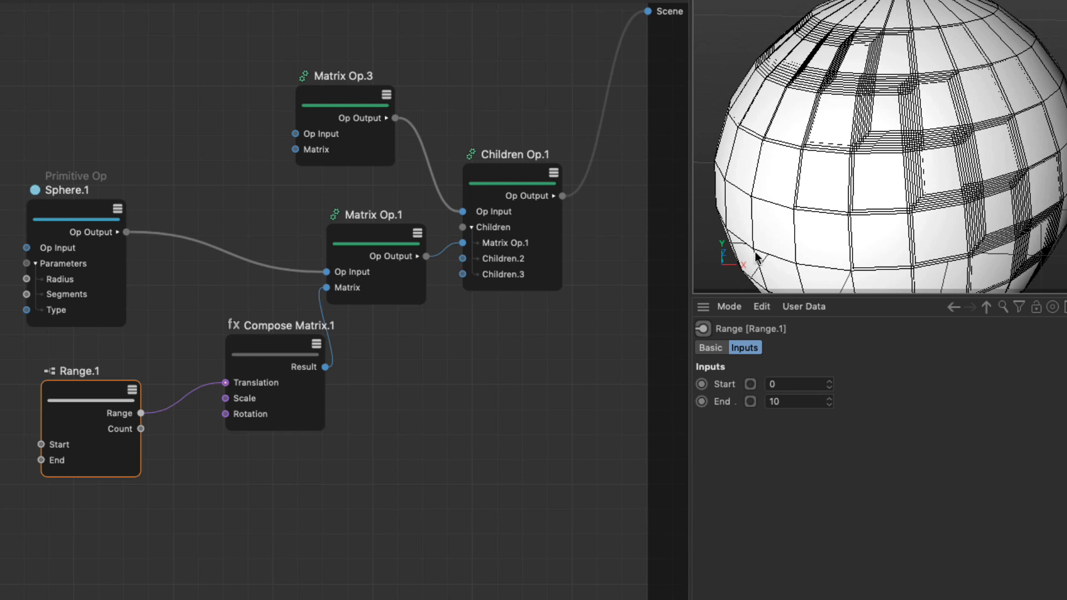
mouse_move(192, 458)
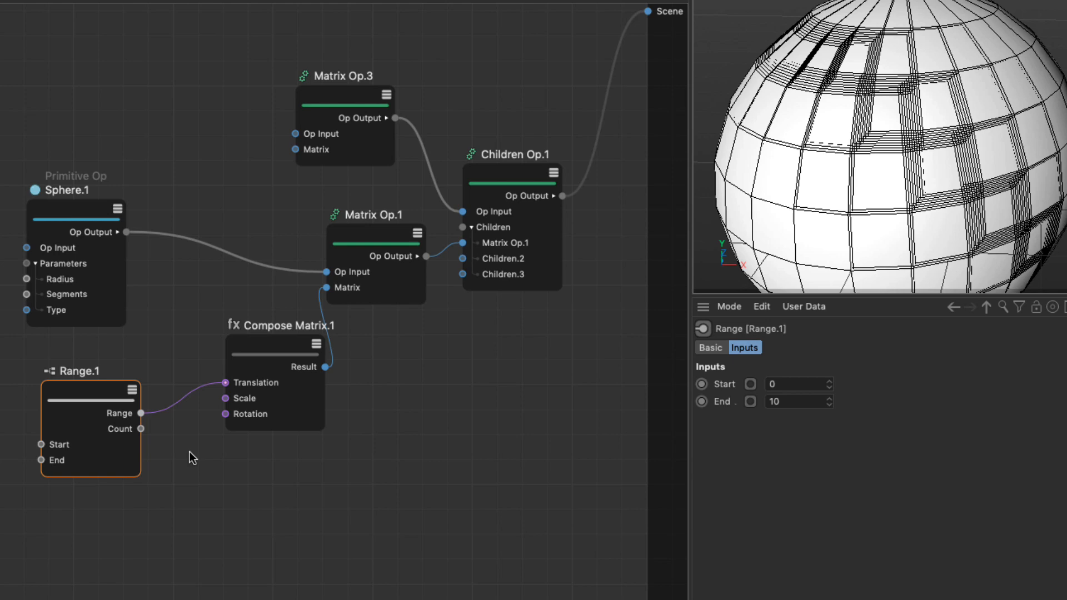
mouse_move(236, 402)
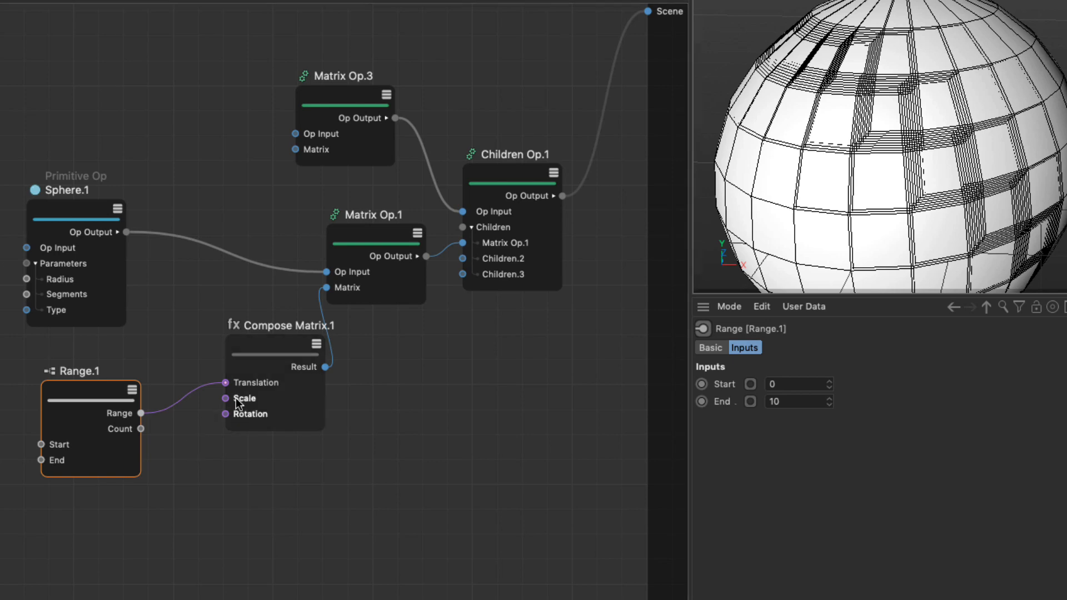
- Show Compose Matrix.1's translation, scale and rotation inputs in the Attribute Manager
double_click(225, 383)
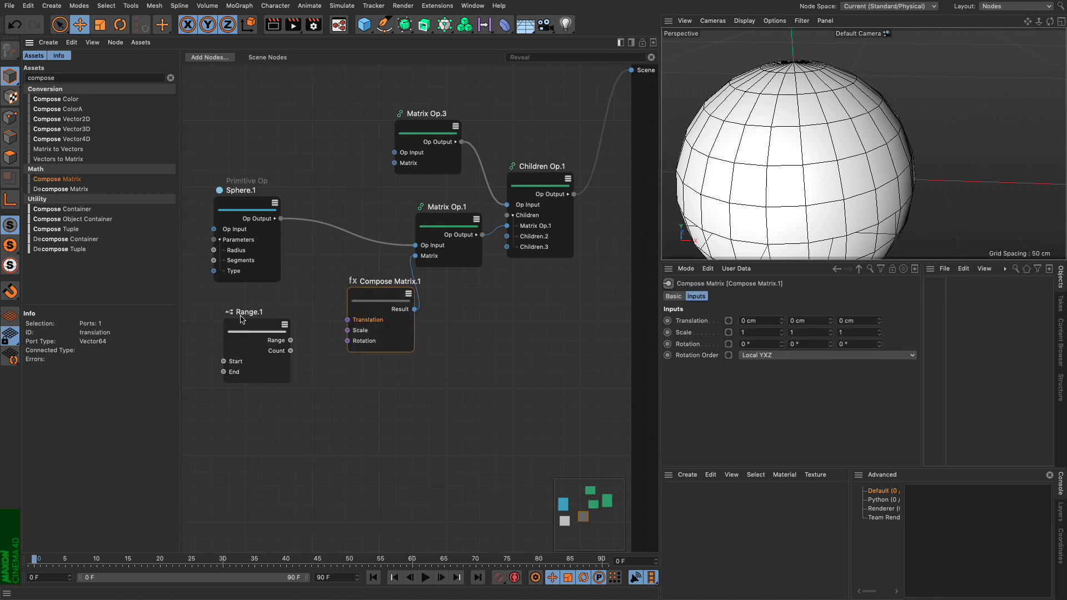
mouse_move(279, 339)
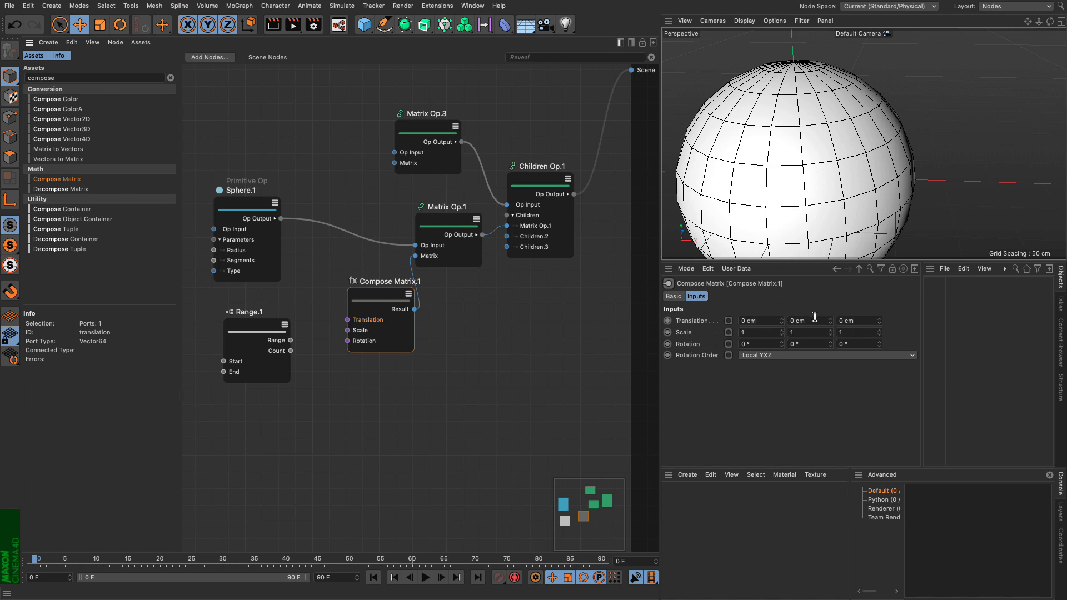
mouse_move(791, 197)
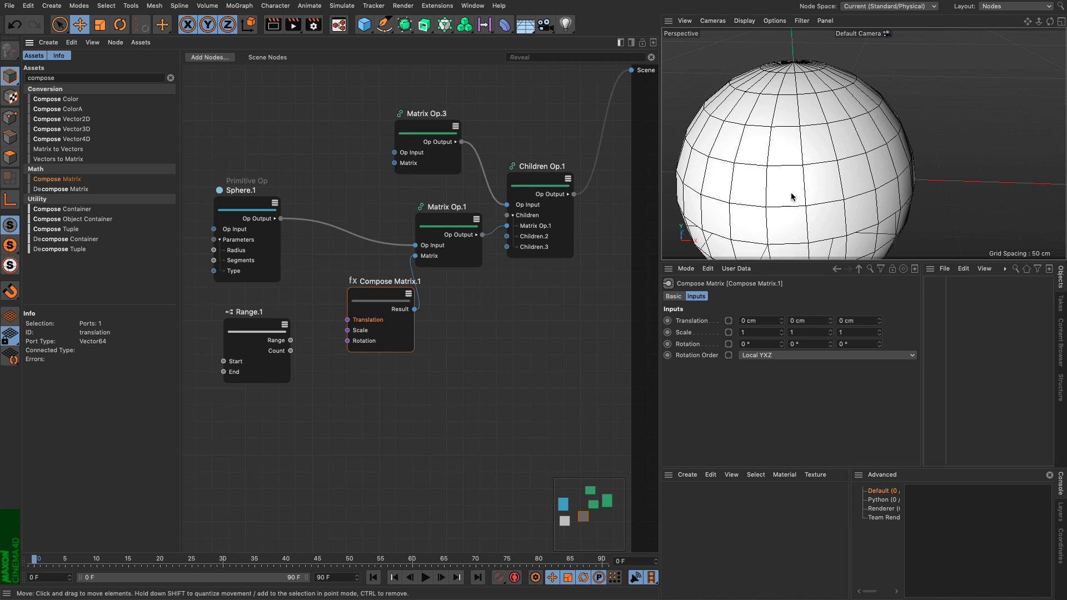
mouse_move(778, 277)
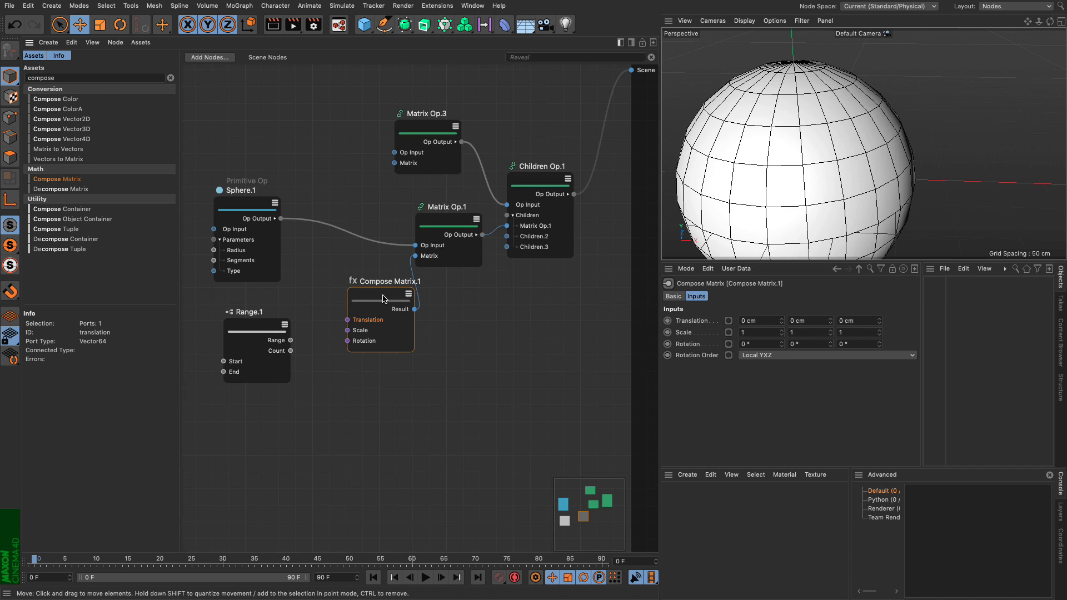
mouse_move(419, 314)
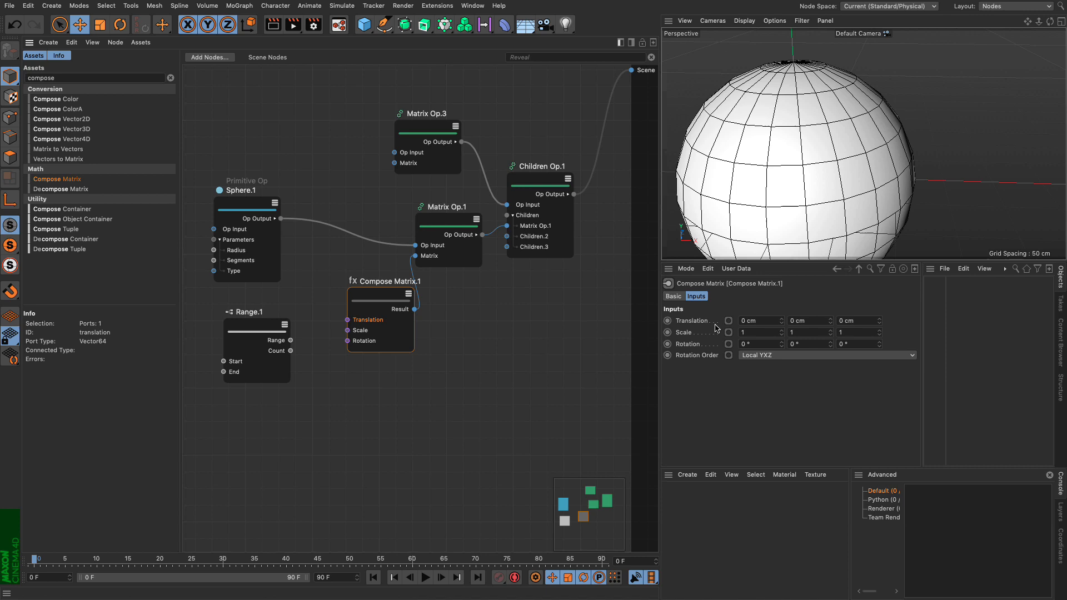
mouse_move(866, 321)
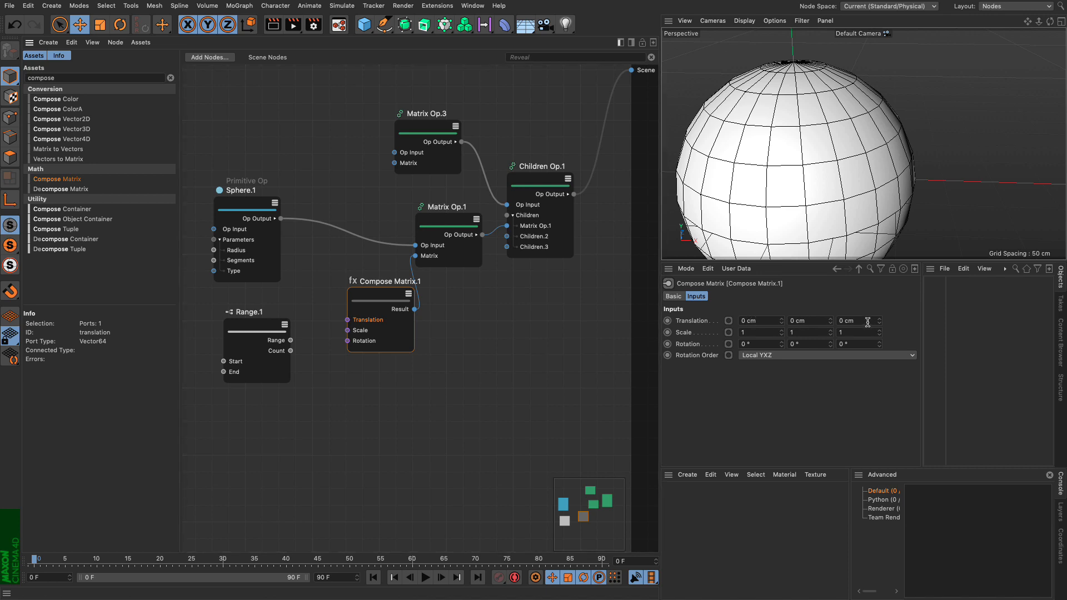
mouse_move(1006, 192)
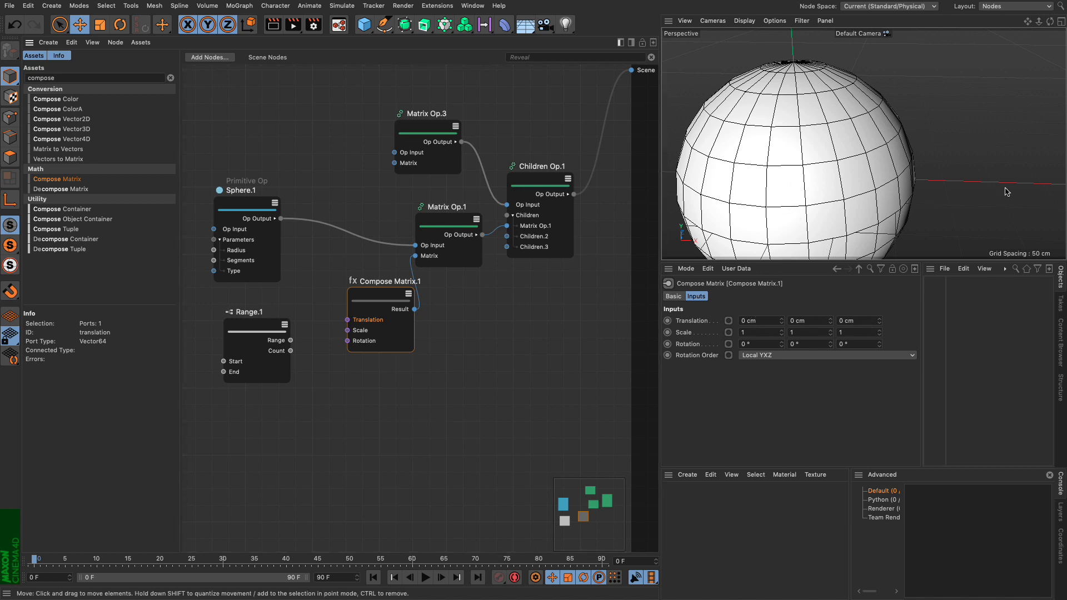
left_click(391, 309)
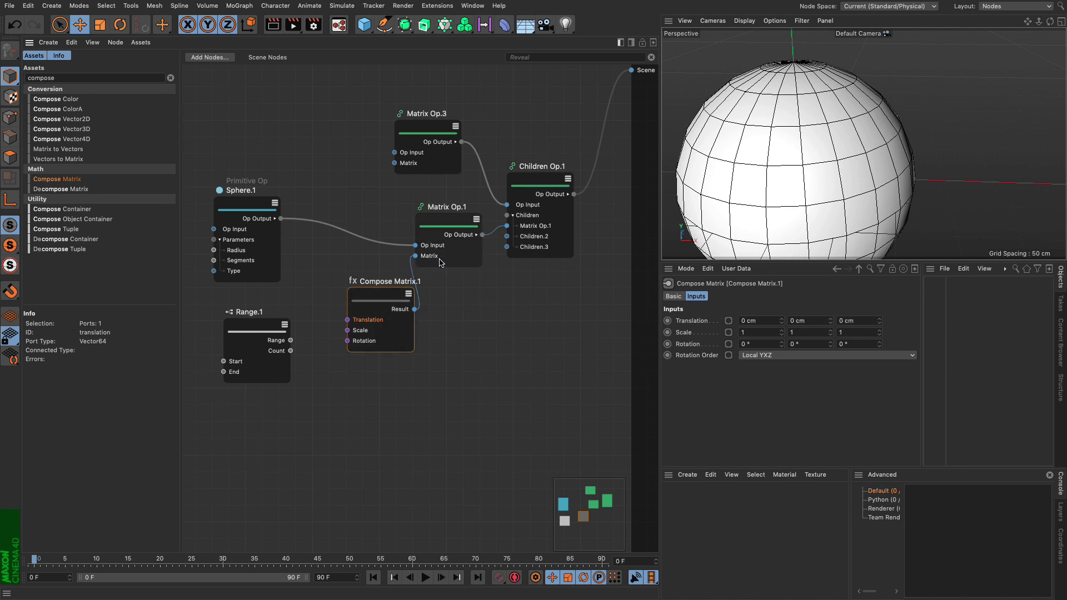
mouse_move(361, 337)
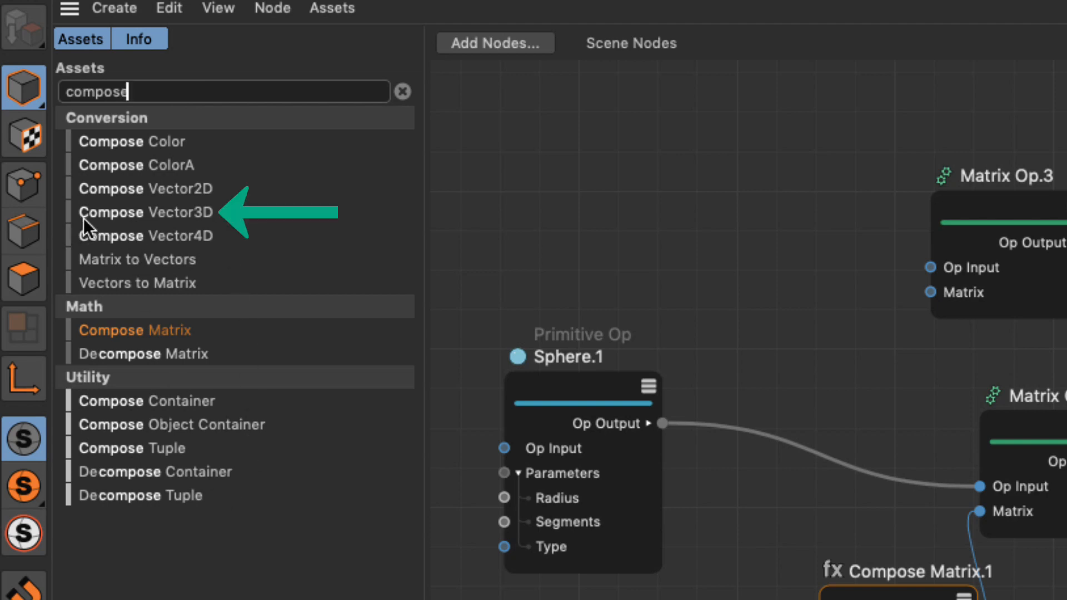
mouse_move(197, 220)
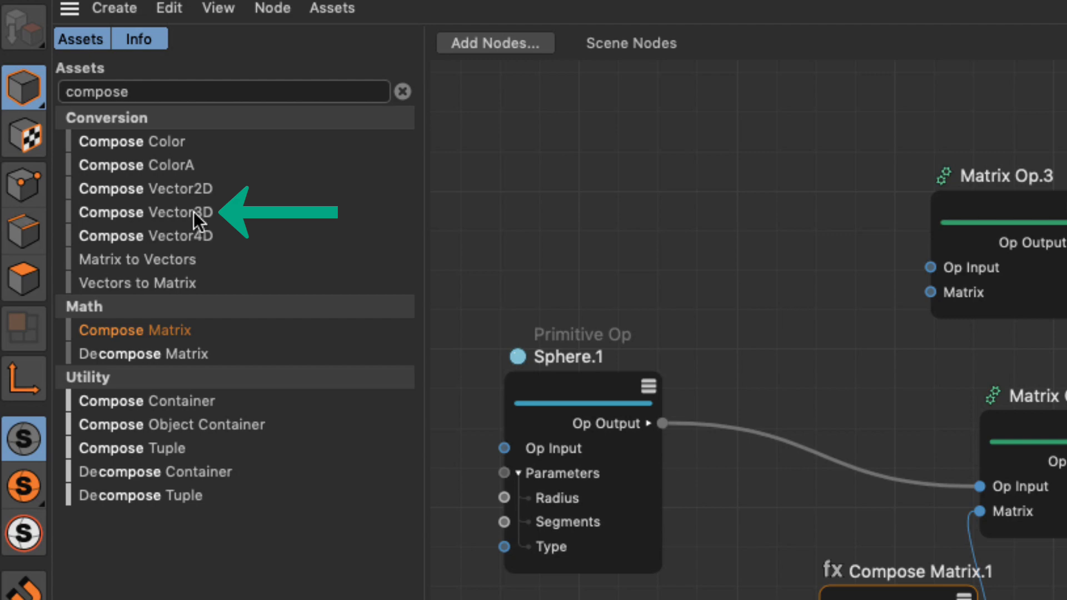
mouse_move(194, 219)
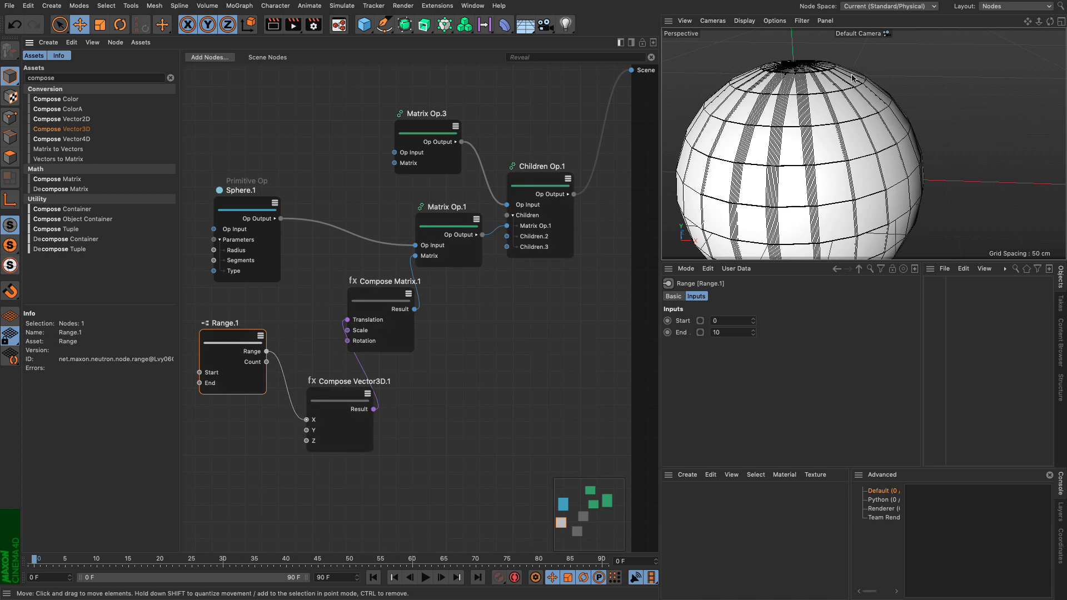
- View the stacked sphere clones from the front and zoom in
left_click(1061, 19)
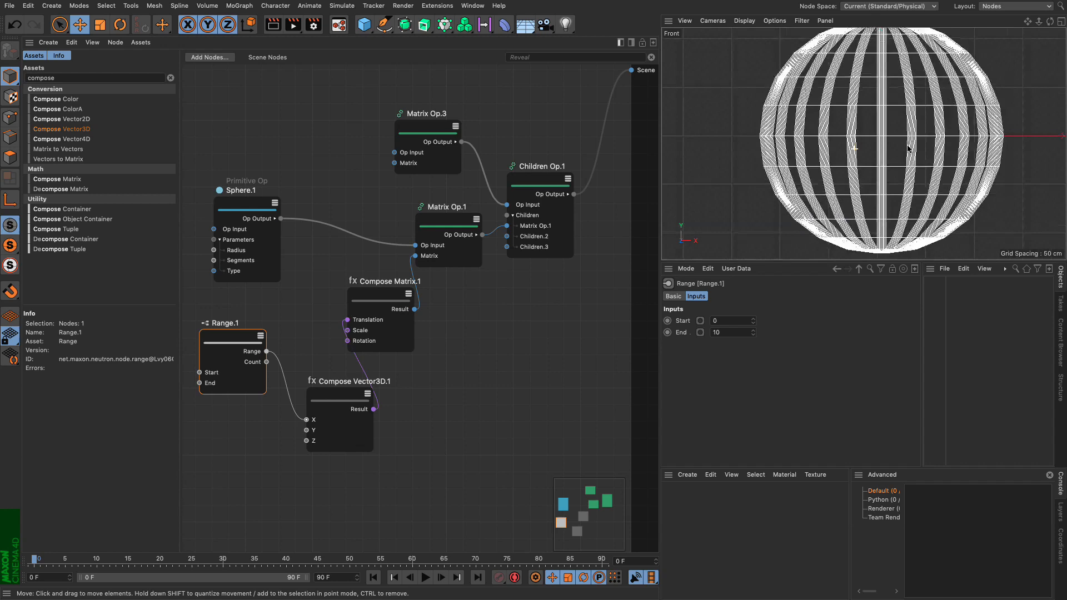
scroll("up", 3)
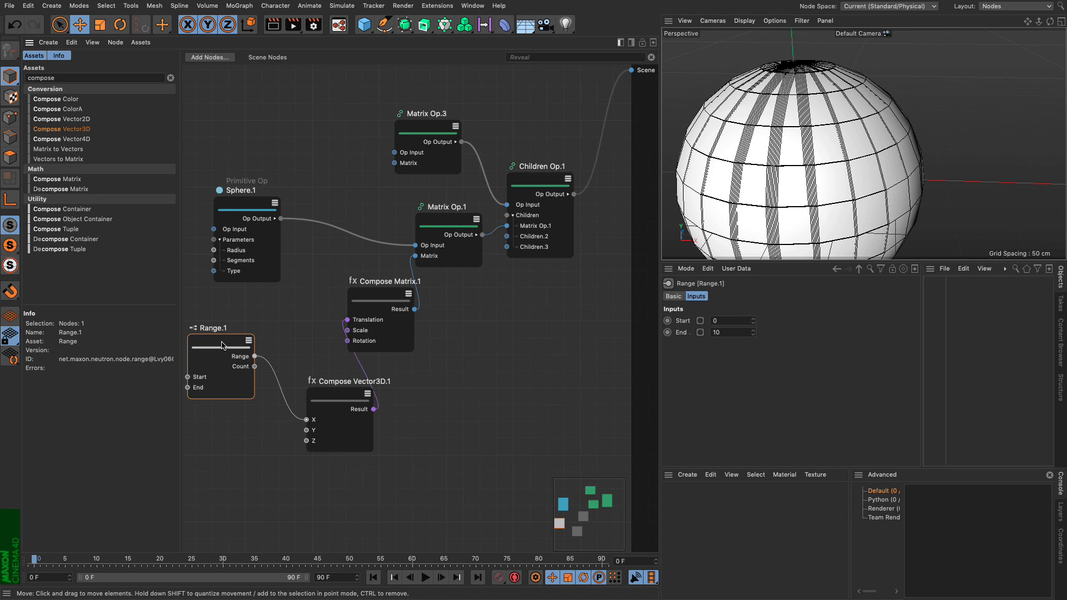
mouse_move(234, 361)
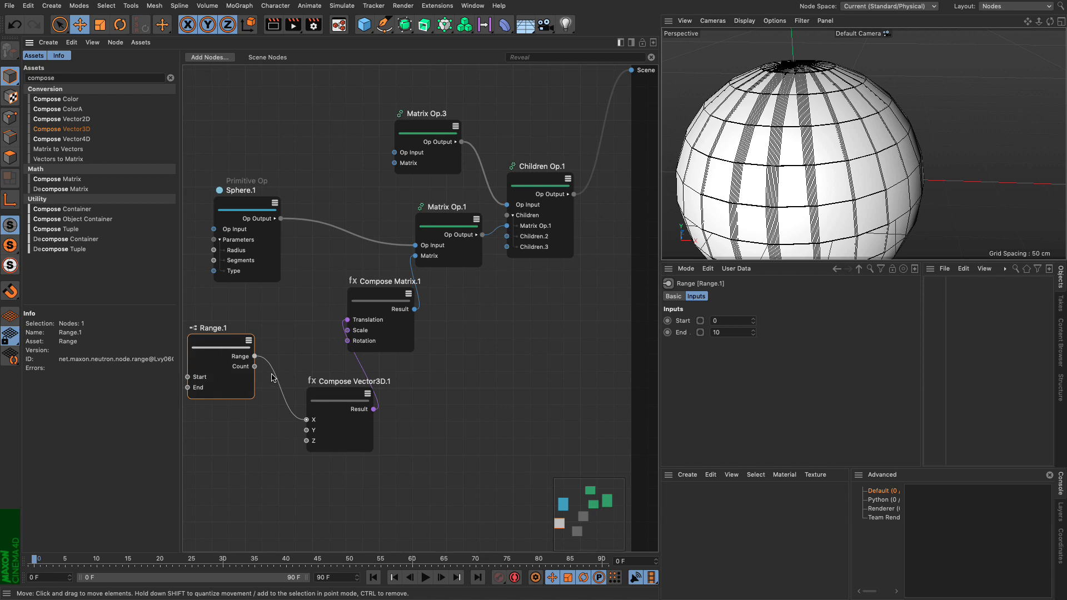
mouse_move(303, 306)
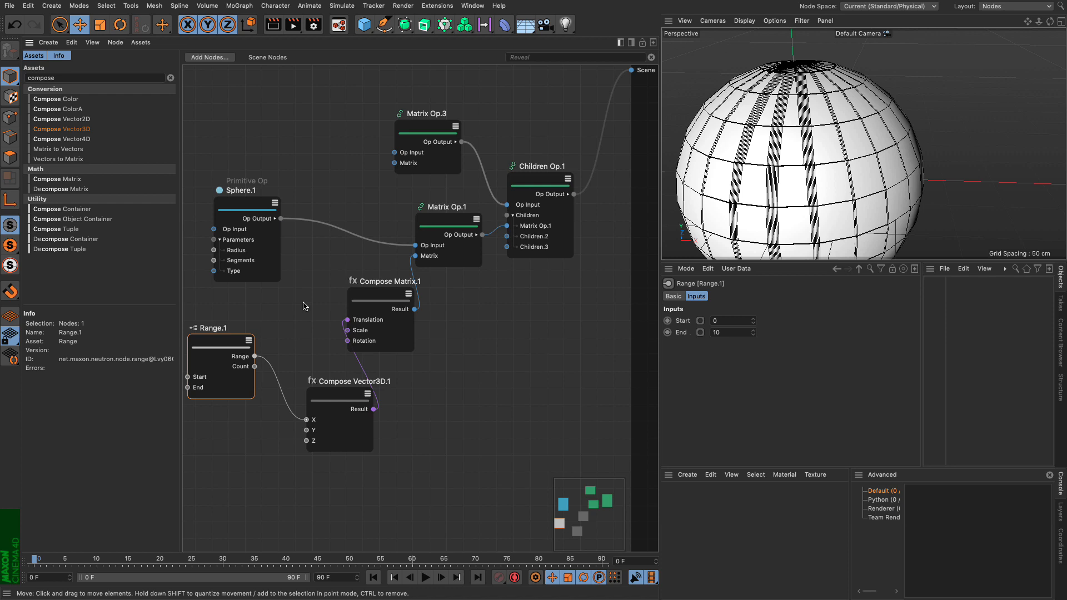
mouse_move(313, 279)
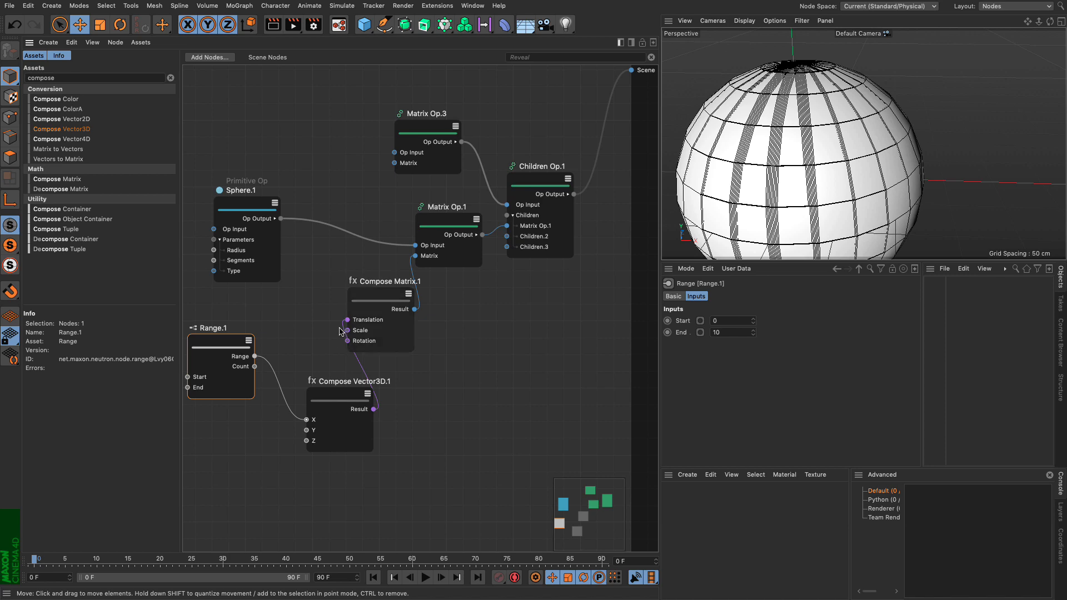
- Pick up the Compose nodes to make room for a Multiply node
left_click(343, 406)
type("mult")
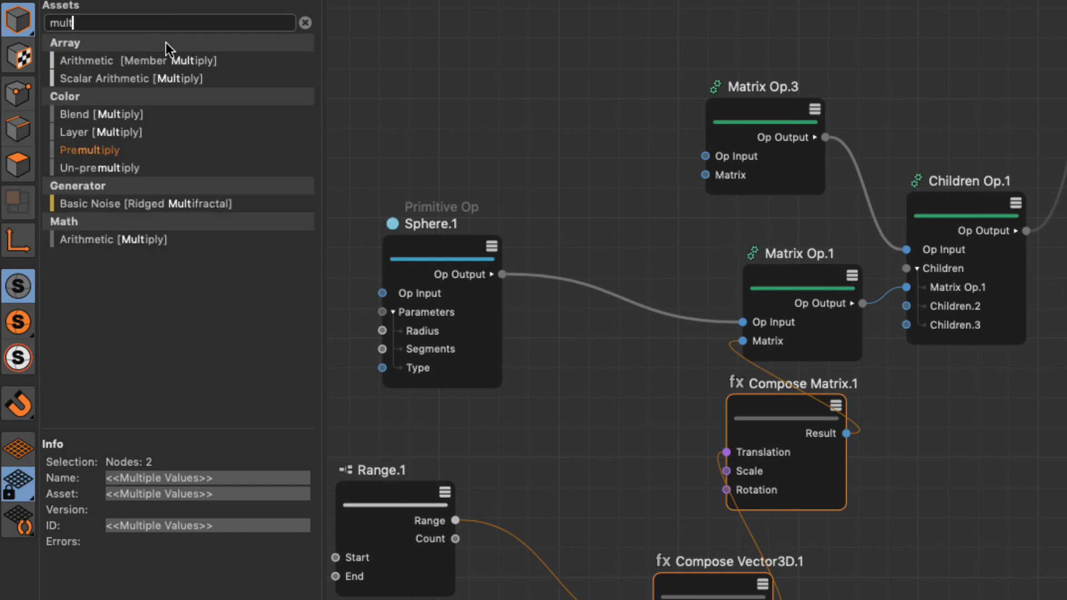
mouse_move(94, 247)
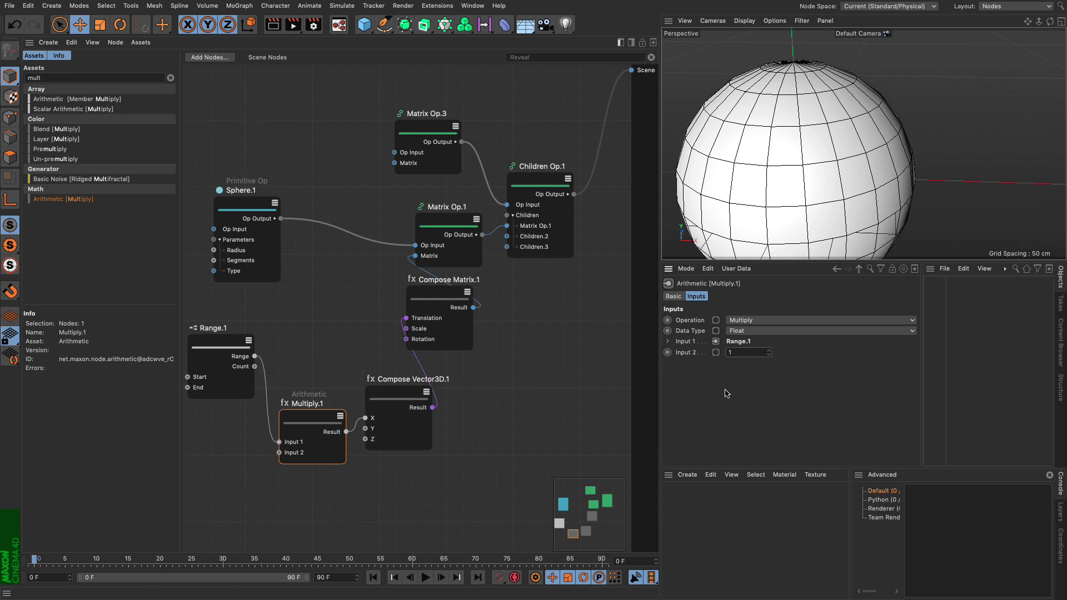
- Set Multiply.1 Input 2 to 100, then select the value to replace it with 200
left_click(742, 353)
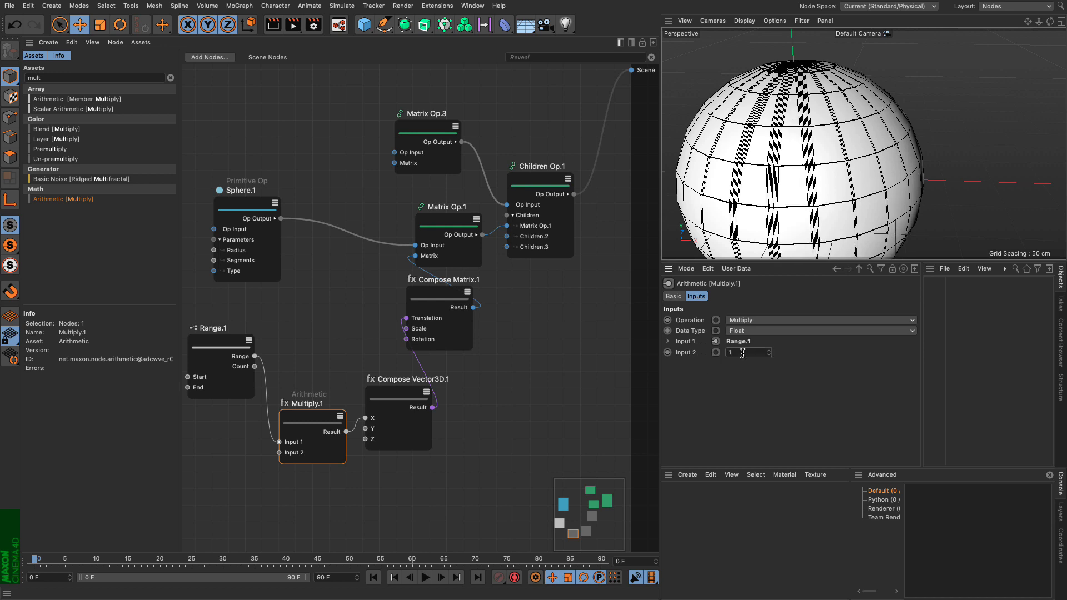
type("100")
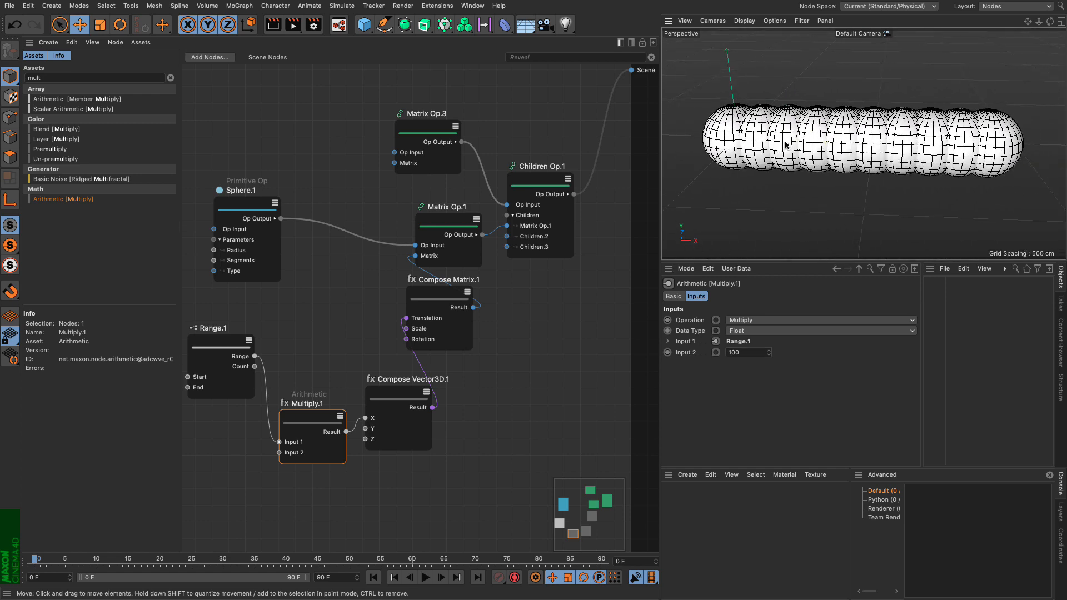
triple_click(745, 351)
type("200")
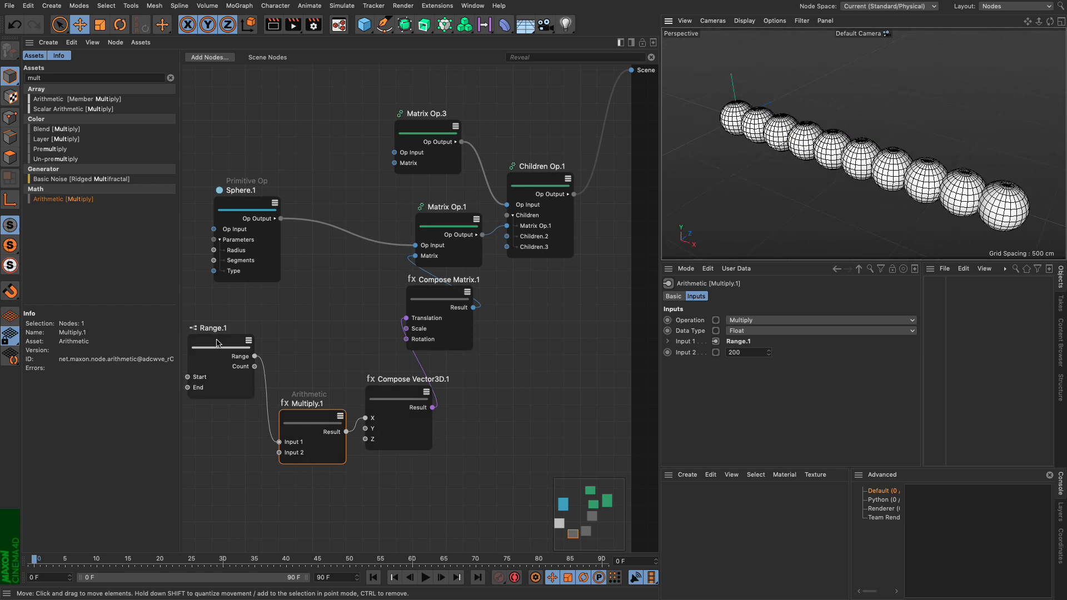
mouse_move(216, 344)
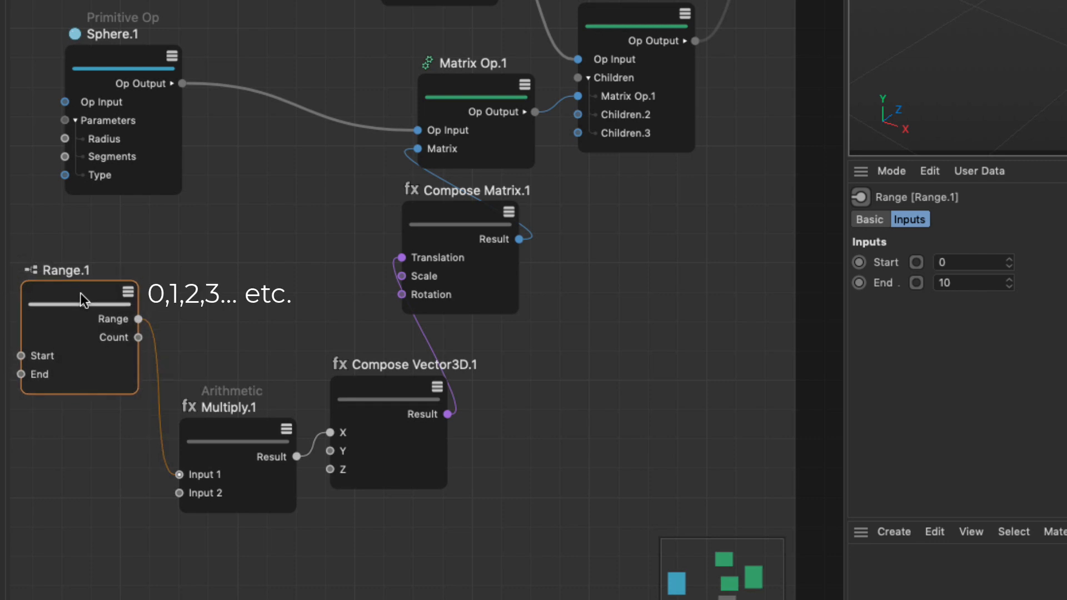
mouse_move(209, 389)
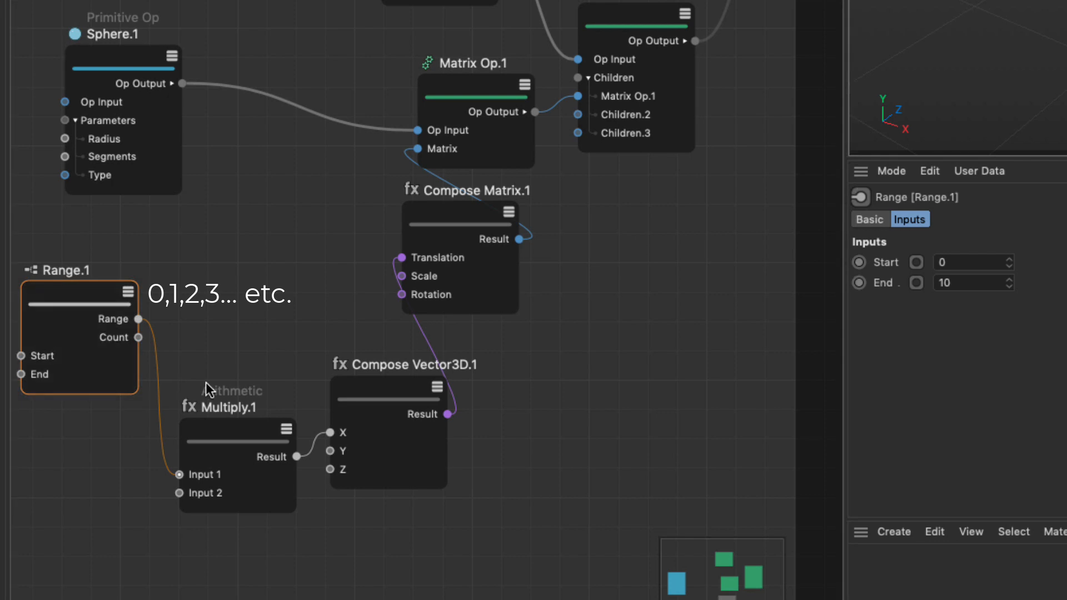
left_click(235, 466)
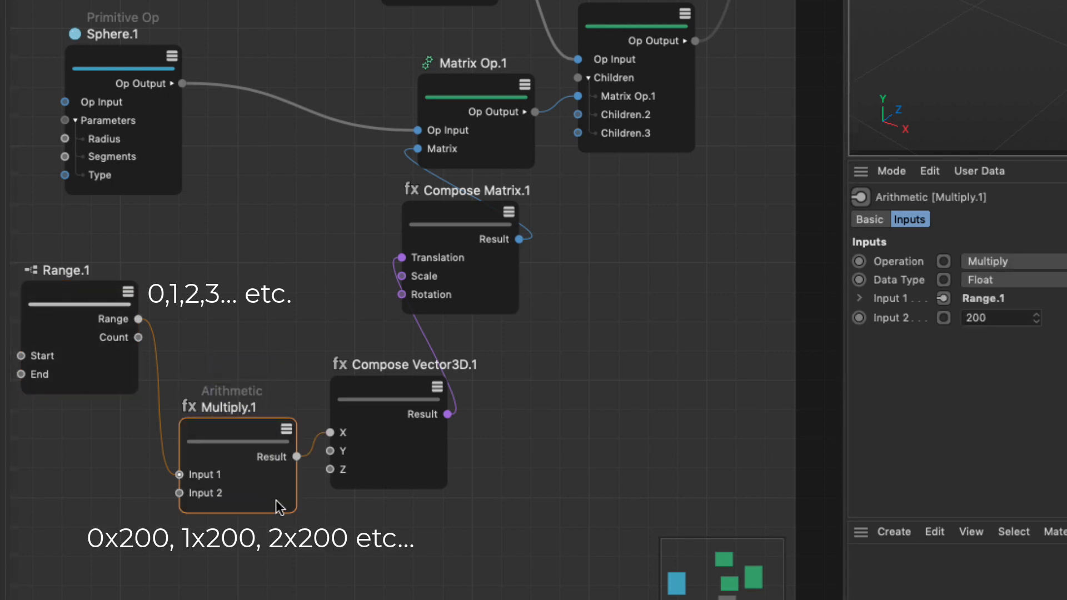
mouse_move(278, 395)
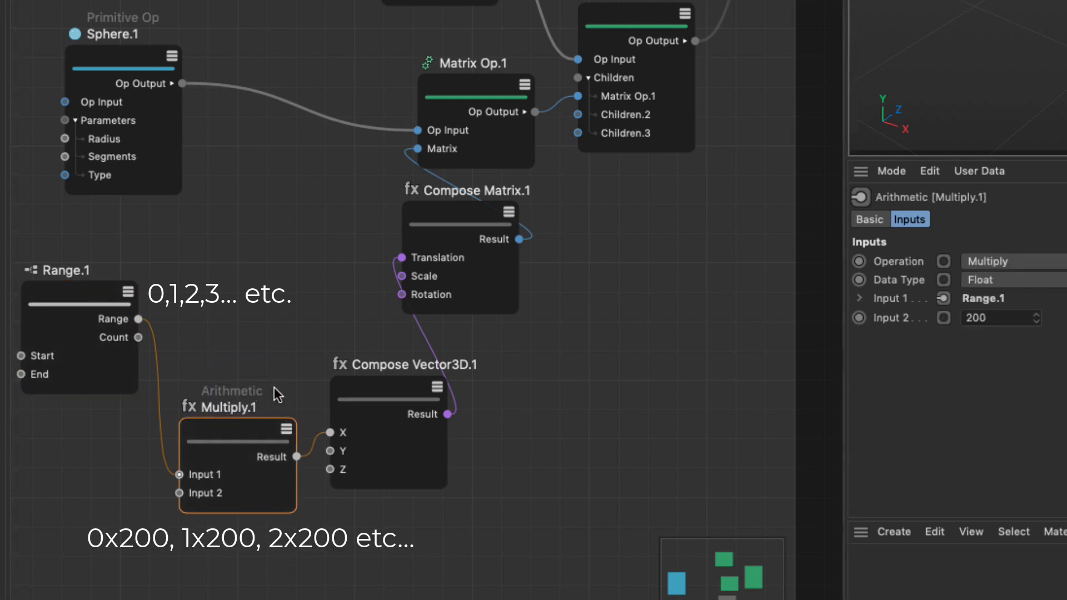
mouse_move(262, 367)
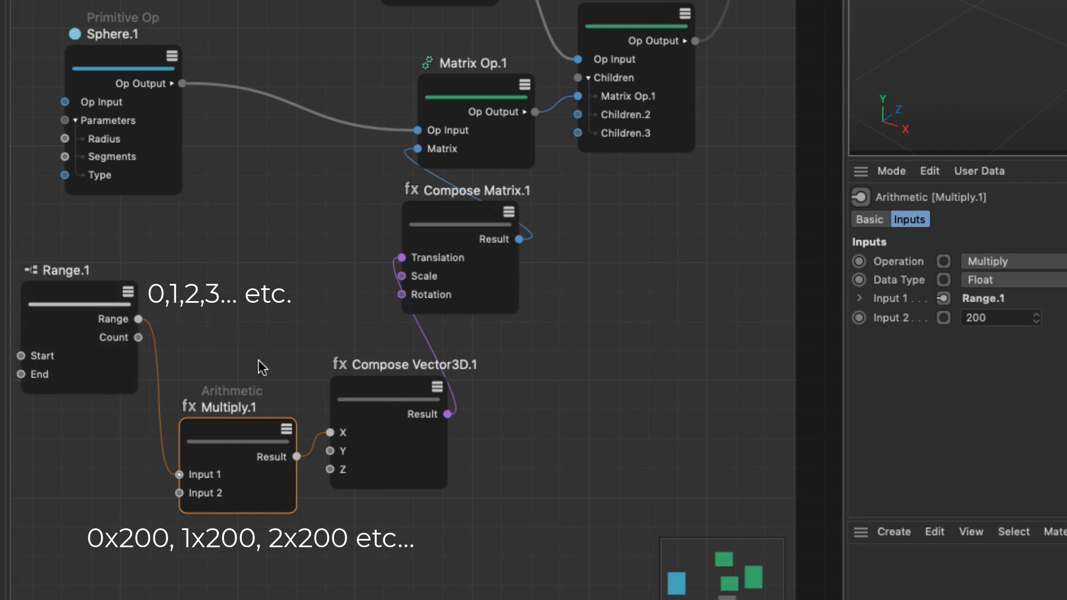
mouse_move(933, 389)
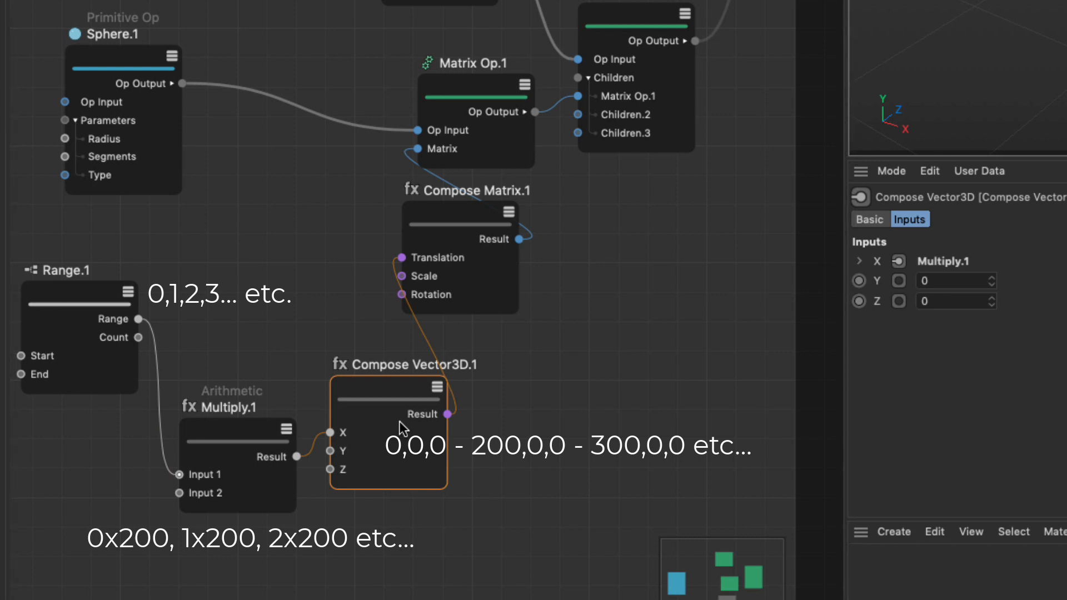
mouse_move(378, 430)
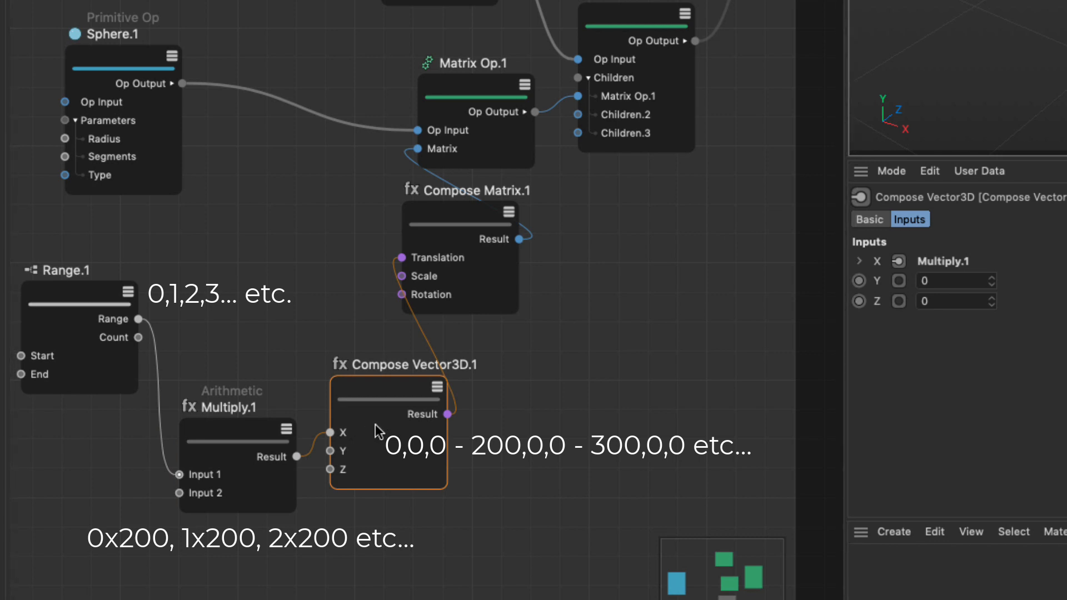
mouse_move(367, 255)
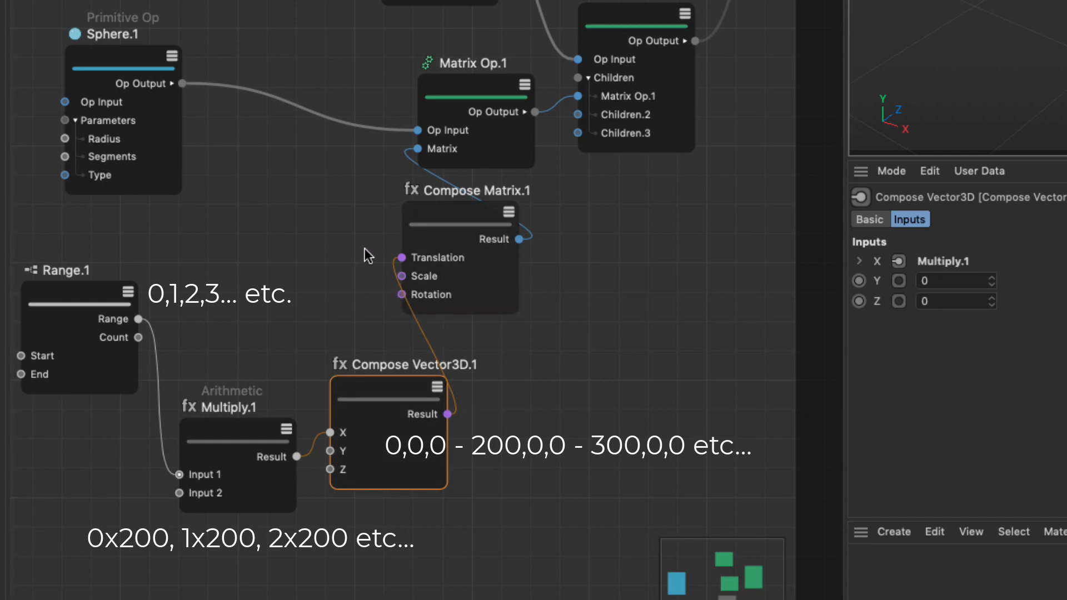
left_click(467, 218)
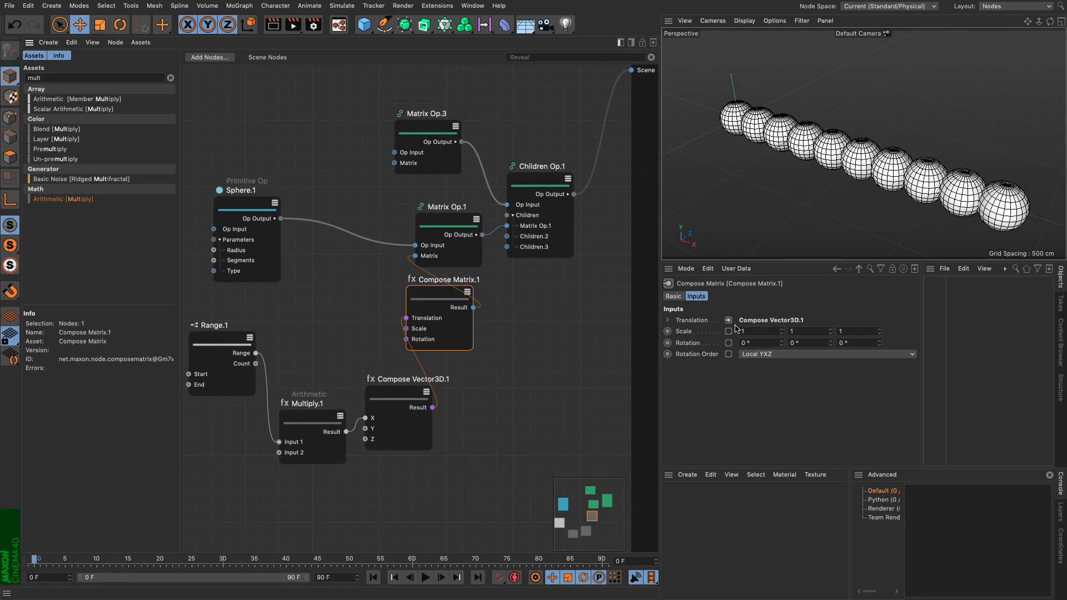
mouse_move(461, 261)
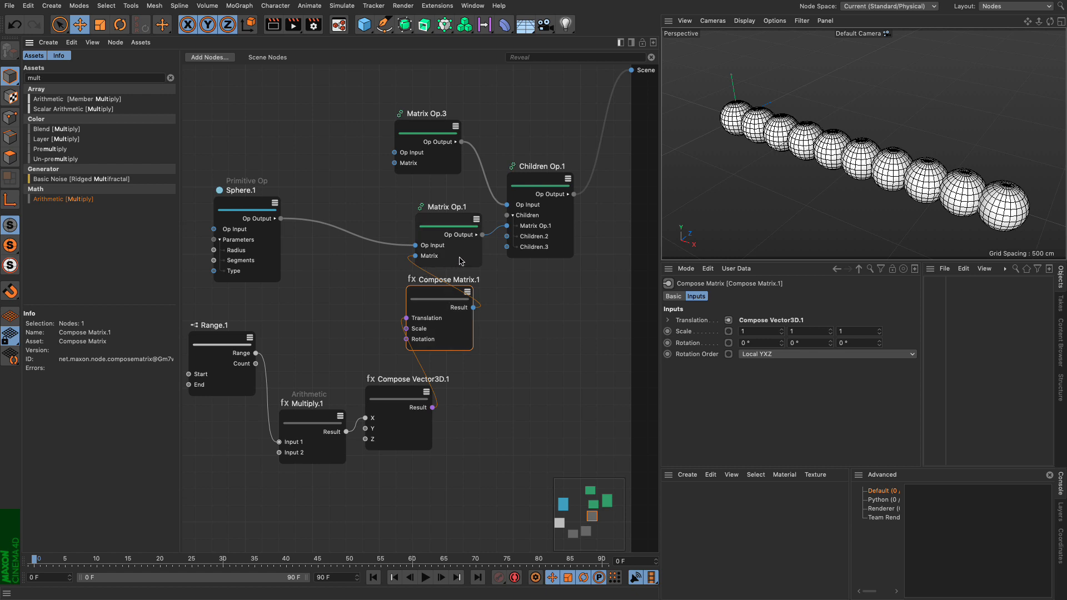
- Check Matrix Op.1's inputs, then select Multiply.1 to change its factor to 250
left_click(445, 234)
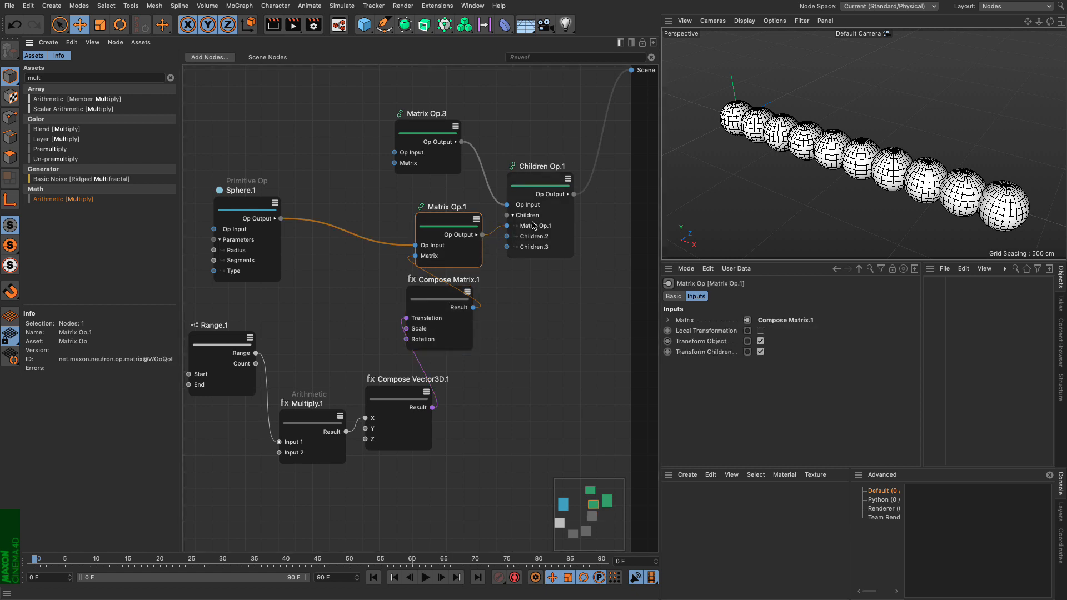
mouse_move(410, 362)
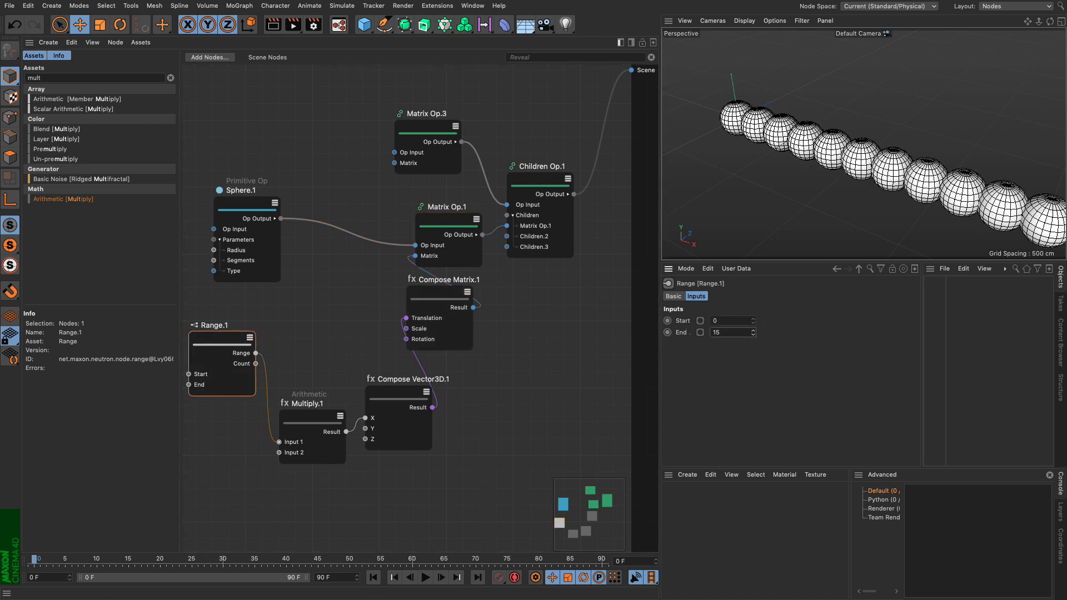
left_click(311, 436)
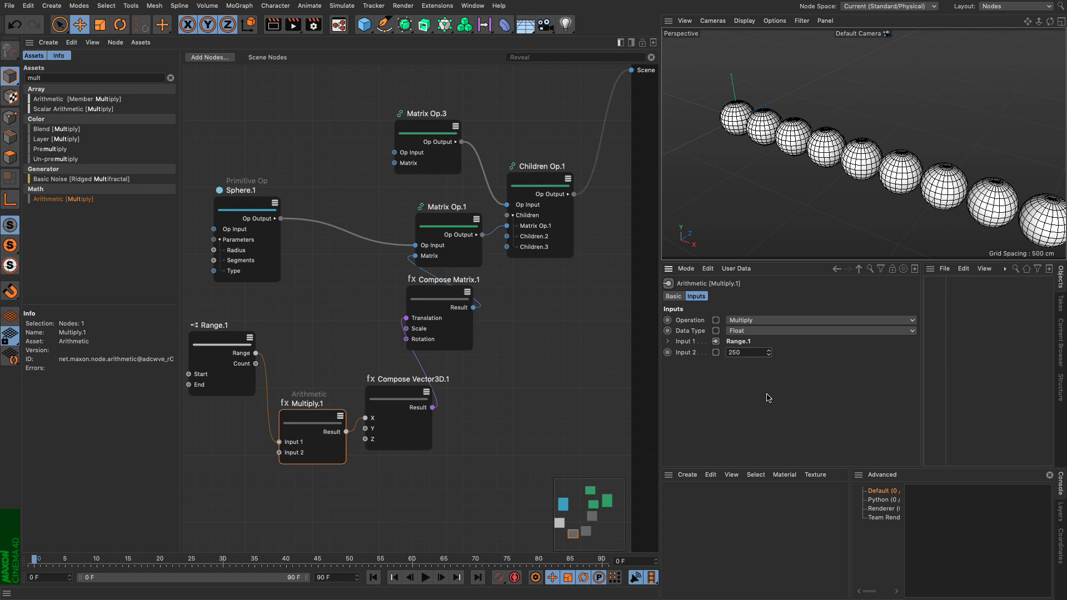
mouse_move(627, 364)
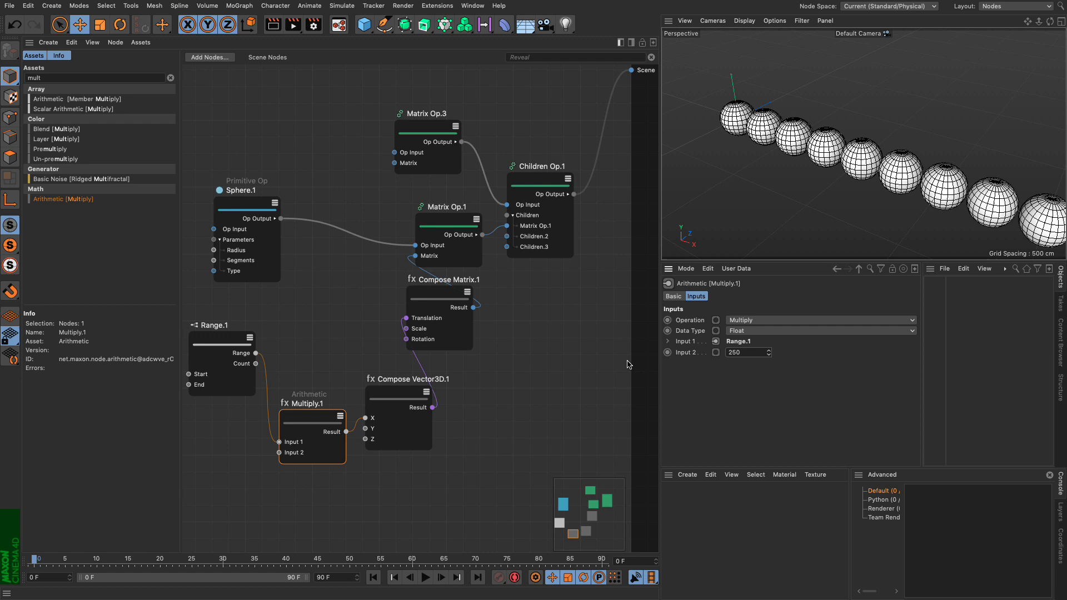
mouse_move(520, 313)
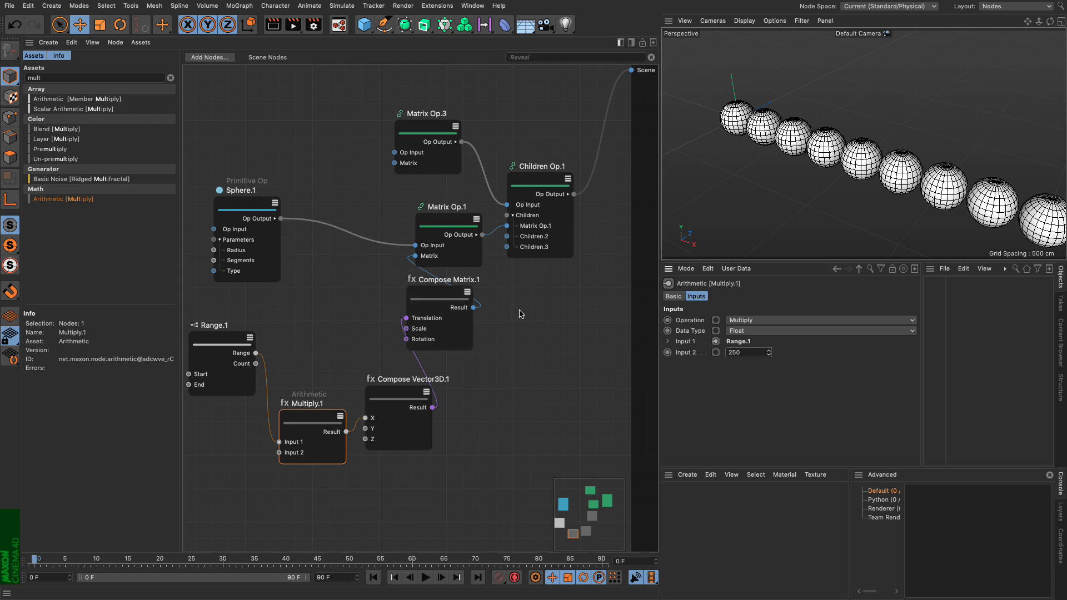
mouse_move(522, 319)
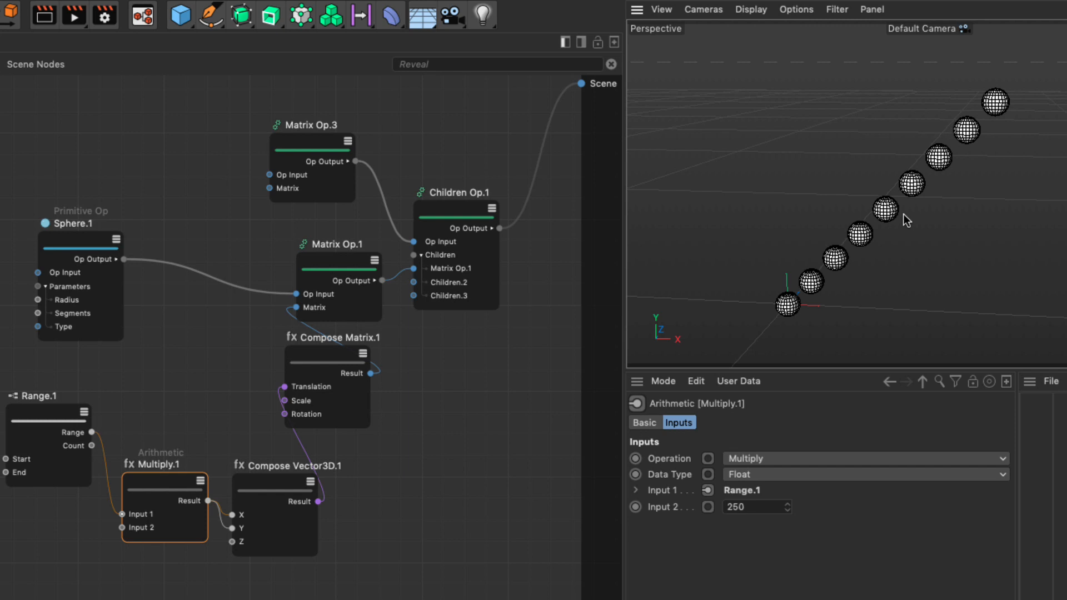
mouse_move(689, 381)
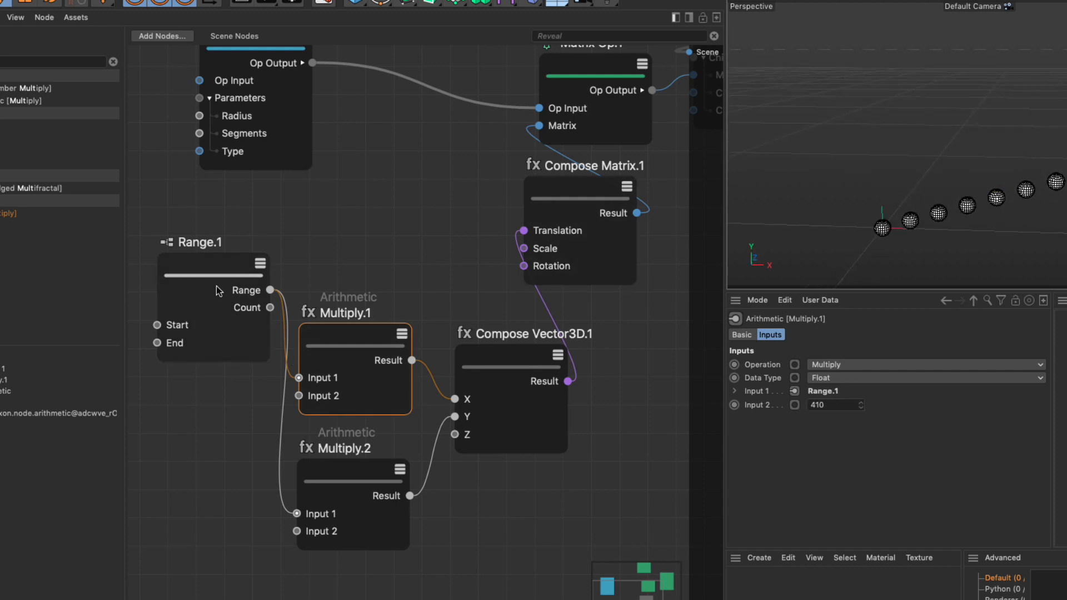
mouse_move(219, 278)
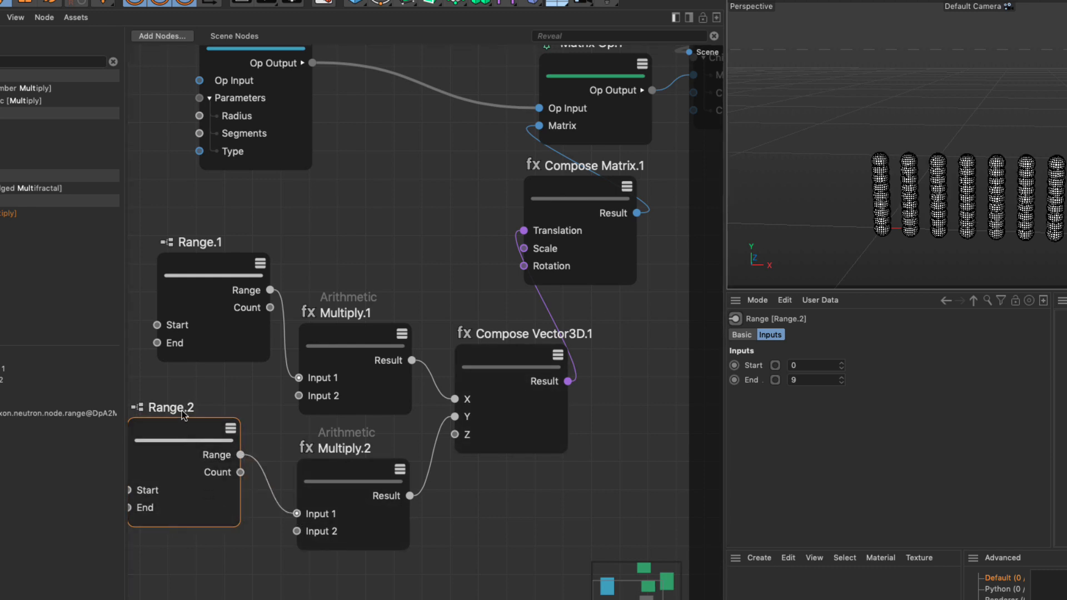
mouse_move(198, 409)
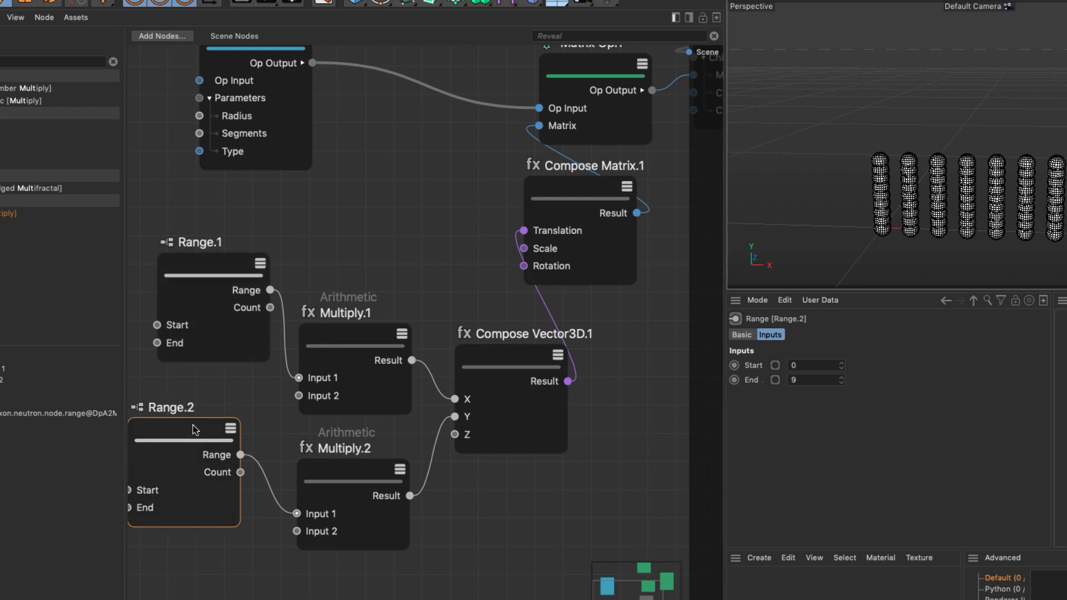
mouse_move(196, 439)
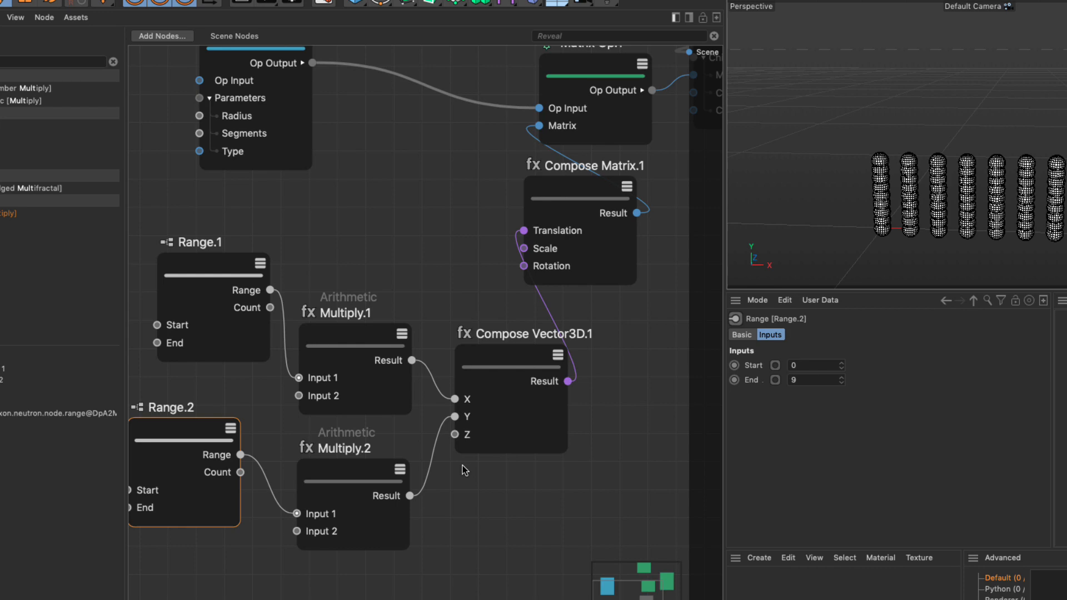
mouse_move(348, 256)
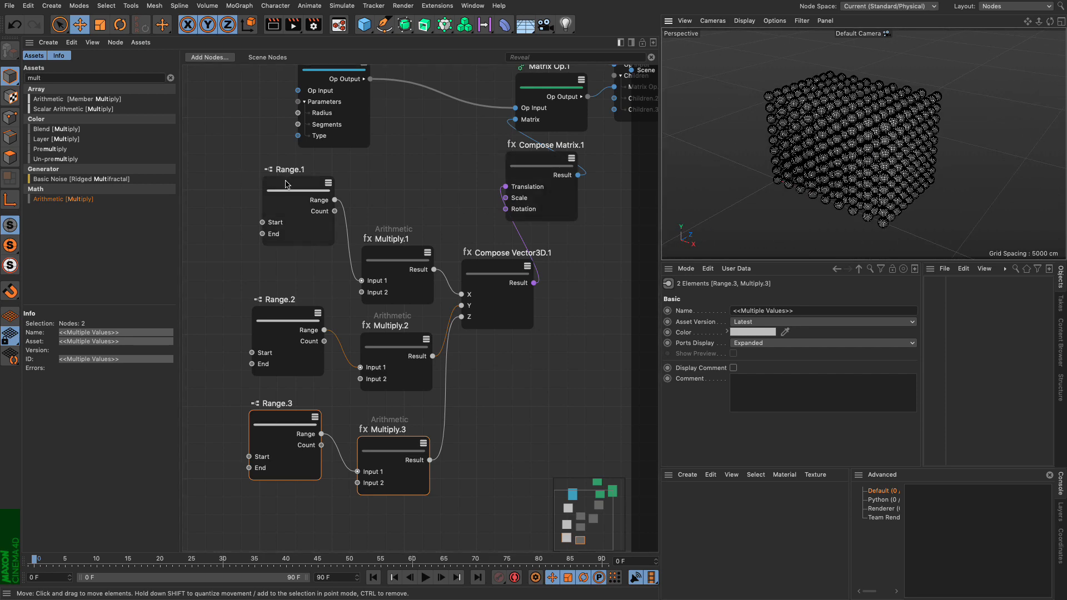
- Select Range.3 to set its End to 5, then select Range.1
left_click(268, 330)
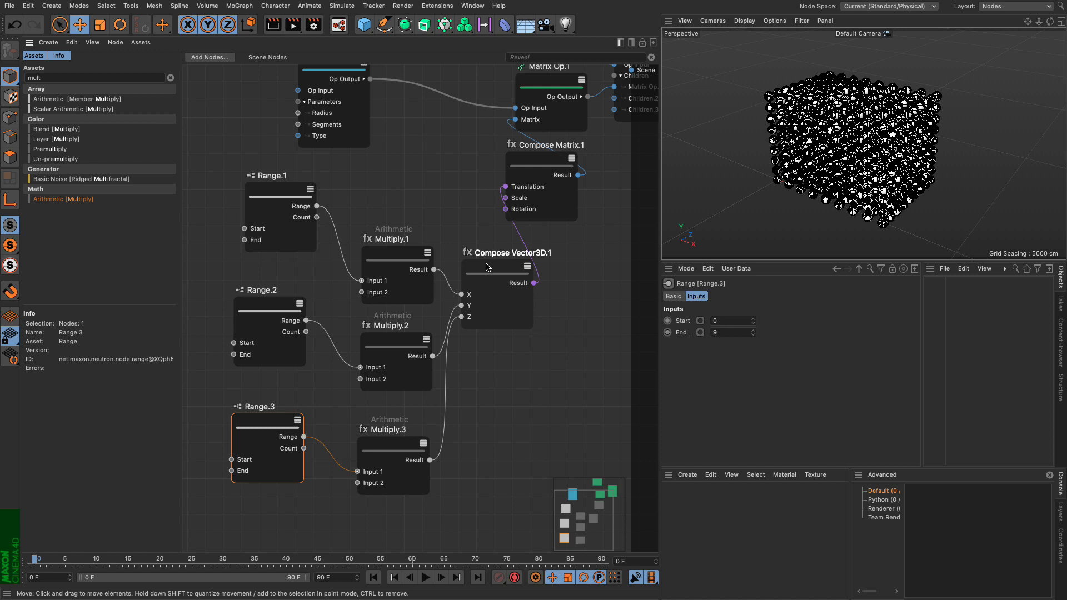
mouse_move(519, 311)
type("5")
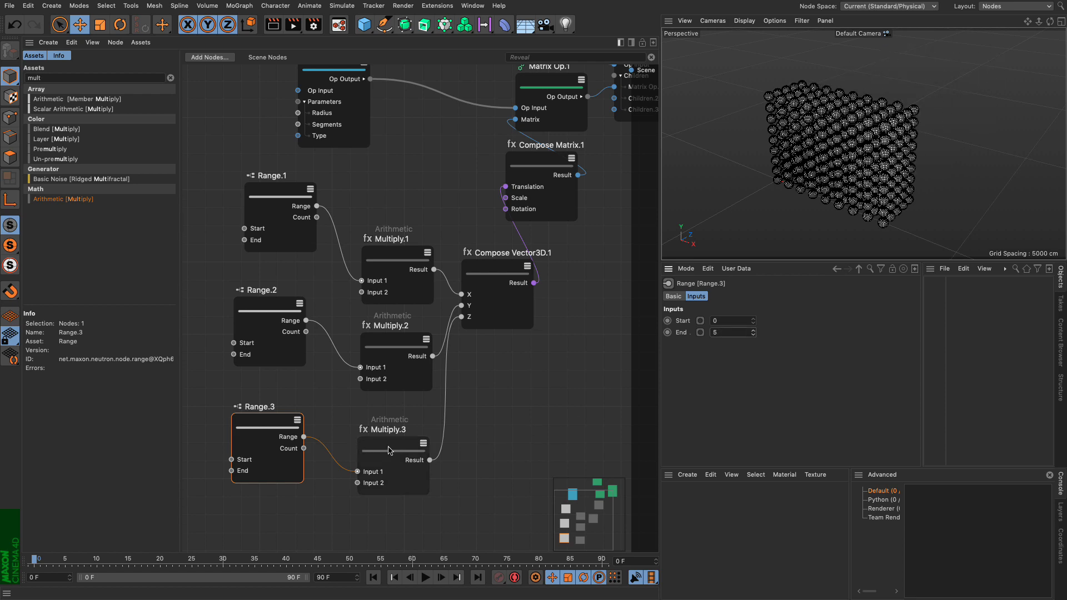
left_click(393, 446)
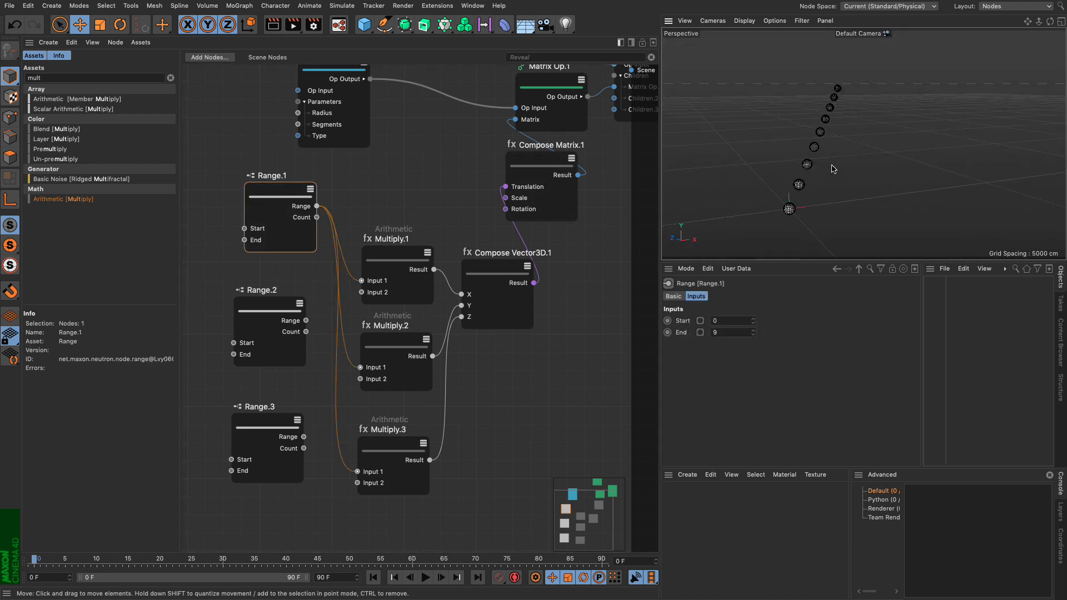
- Check the Multiply.3 and Multiply.2 factors, 498 and 286
left_click(390, 437)
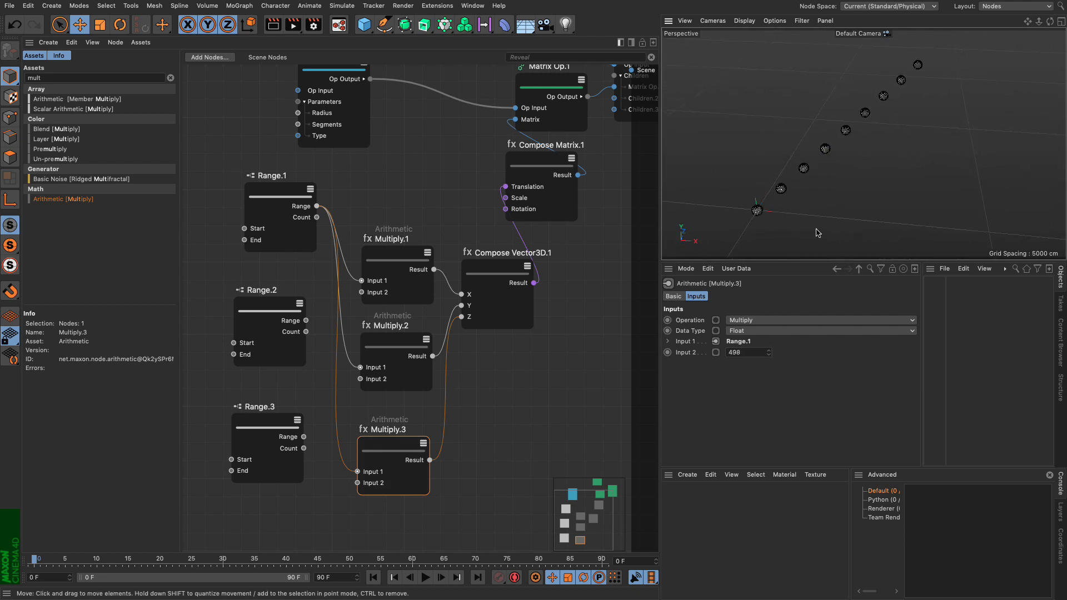
left_click(395, 339)
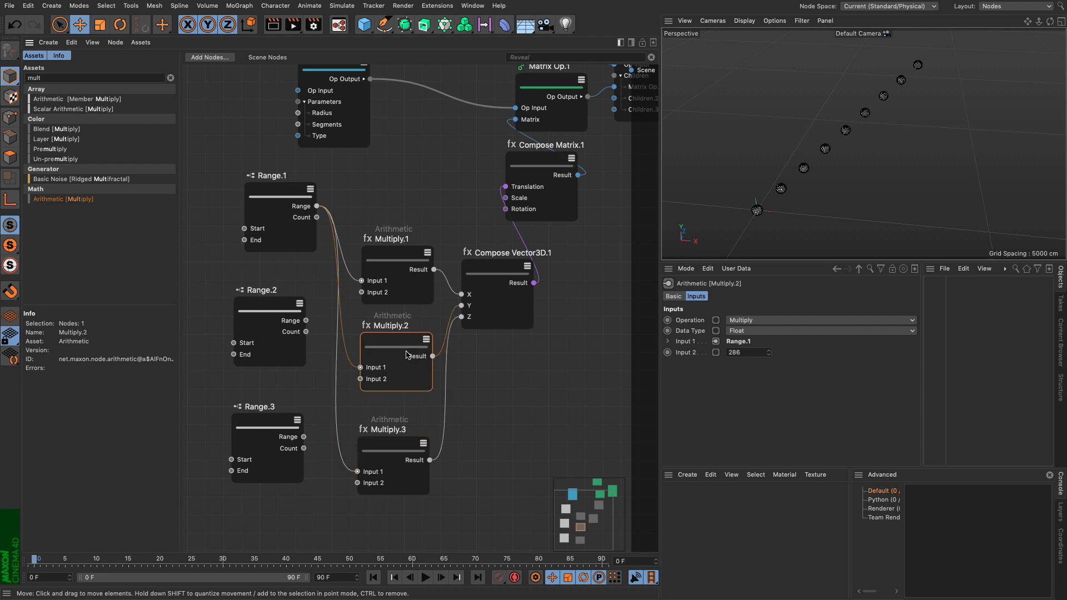
mouse_move(406, 357)
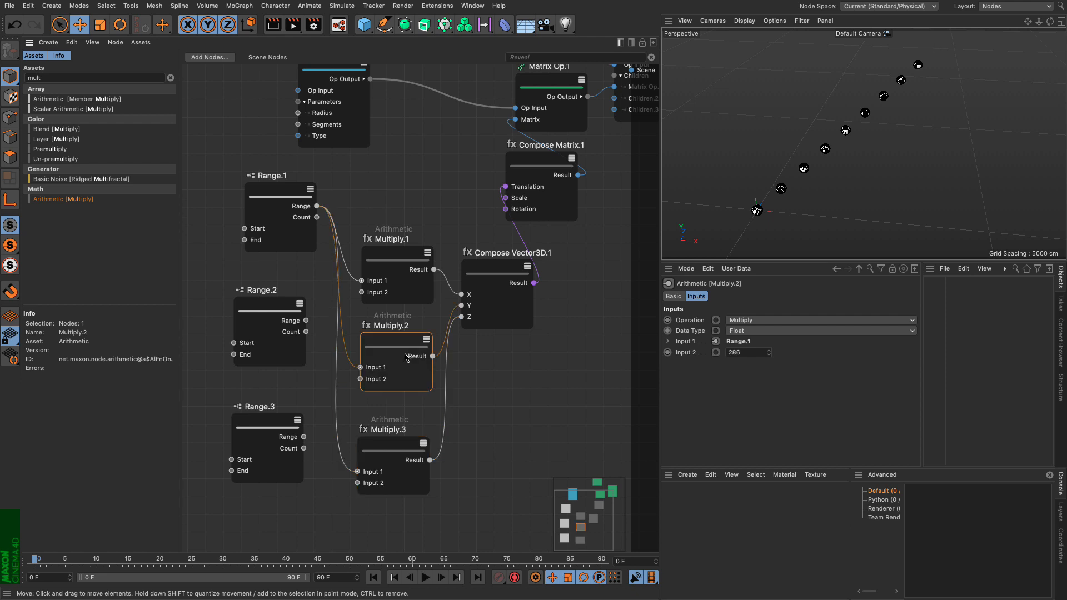
mouse_move(408, 351)
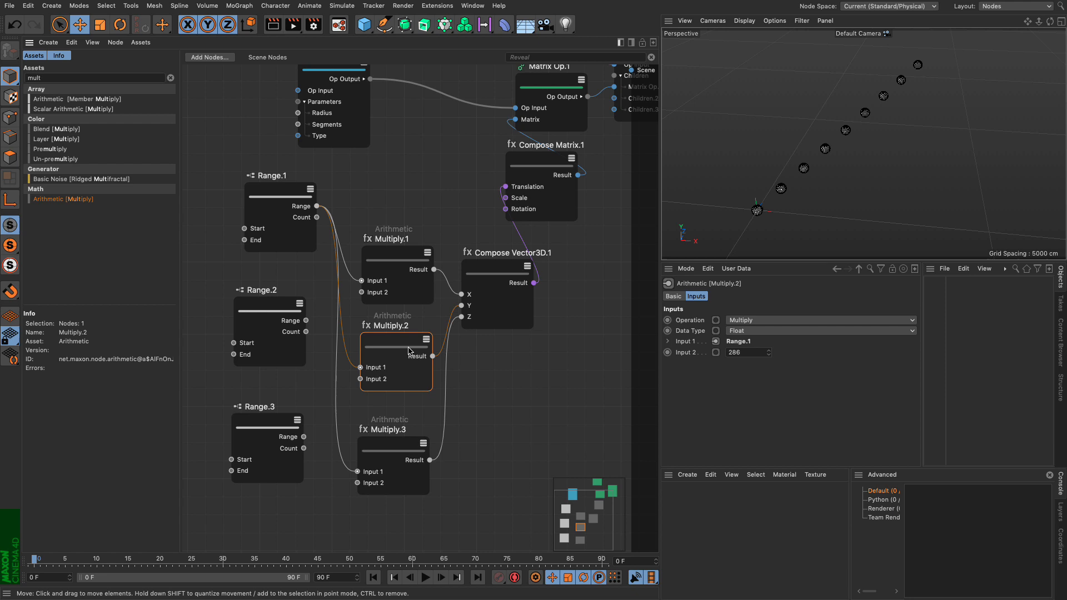